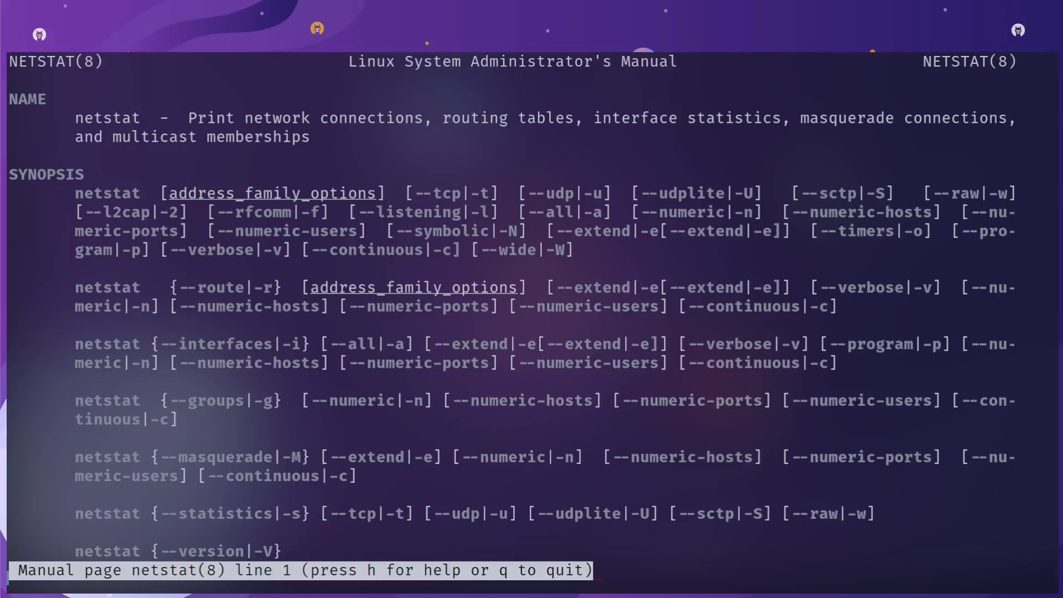
Quit the netstat manual and display the ss --help usage and options.
{"action": "key", "text": "q"}
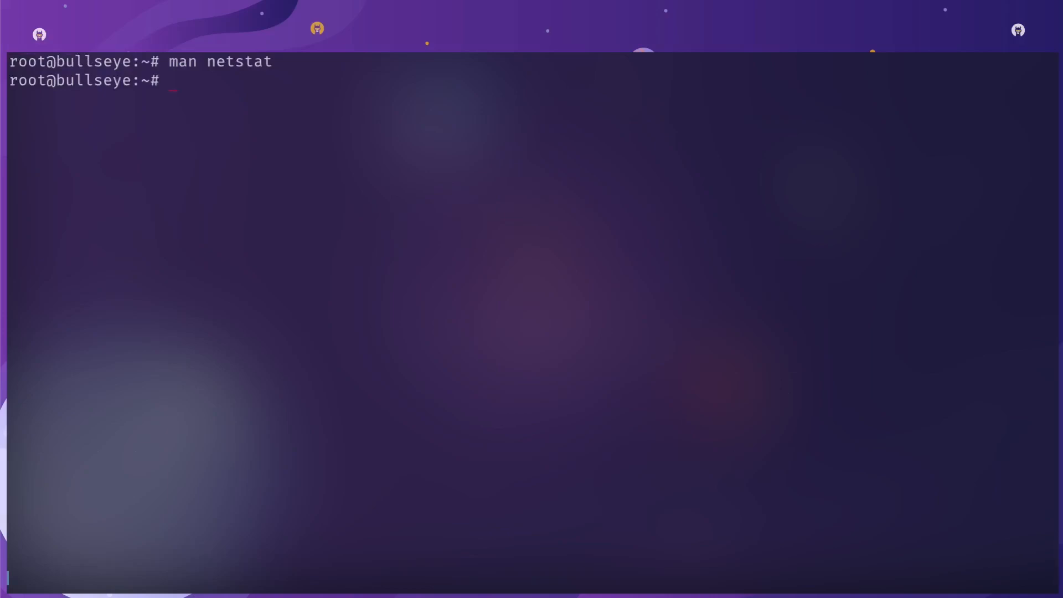
{"action": "type", "text": "ss --help"}
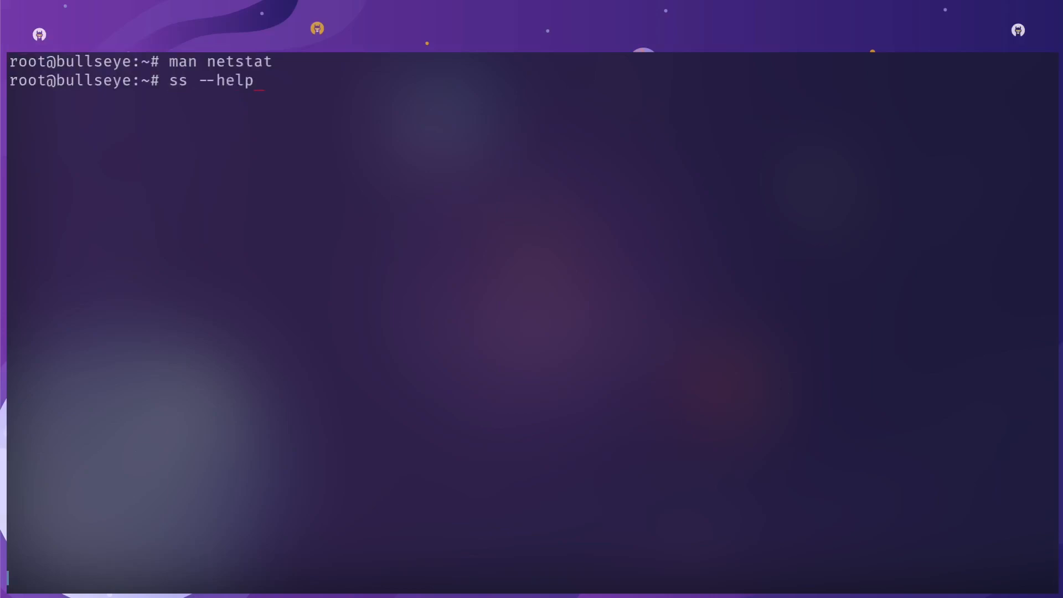
{"action": "key", "text": "Return"}
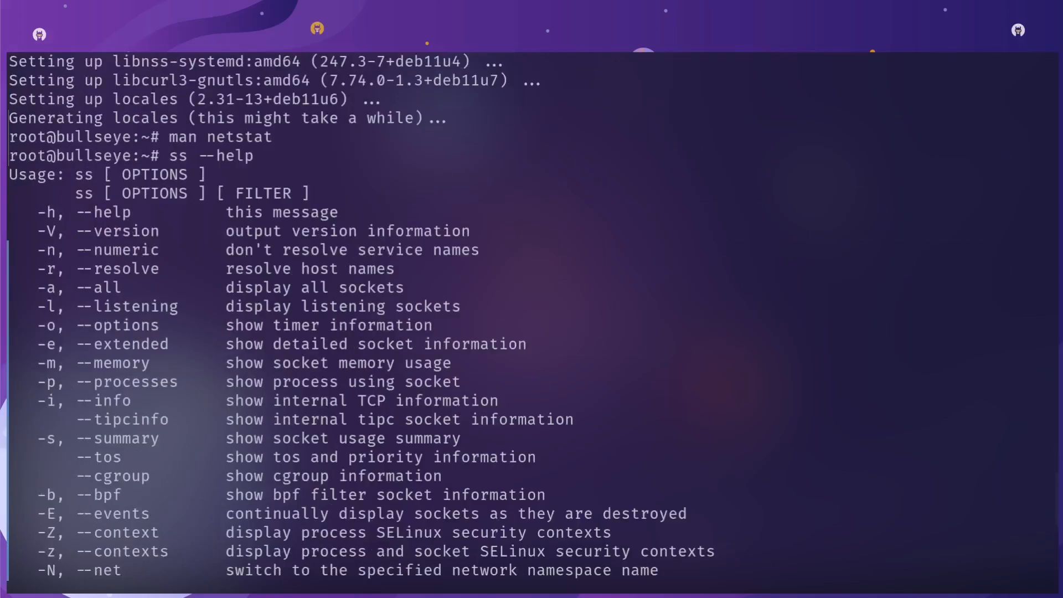
{"action": "scroll", "scroll_direction": "down", "scroll_amount": 3}
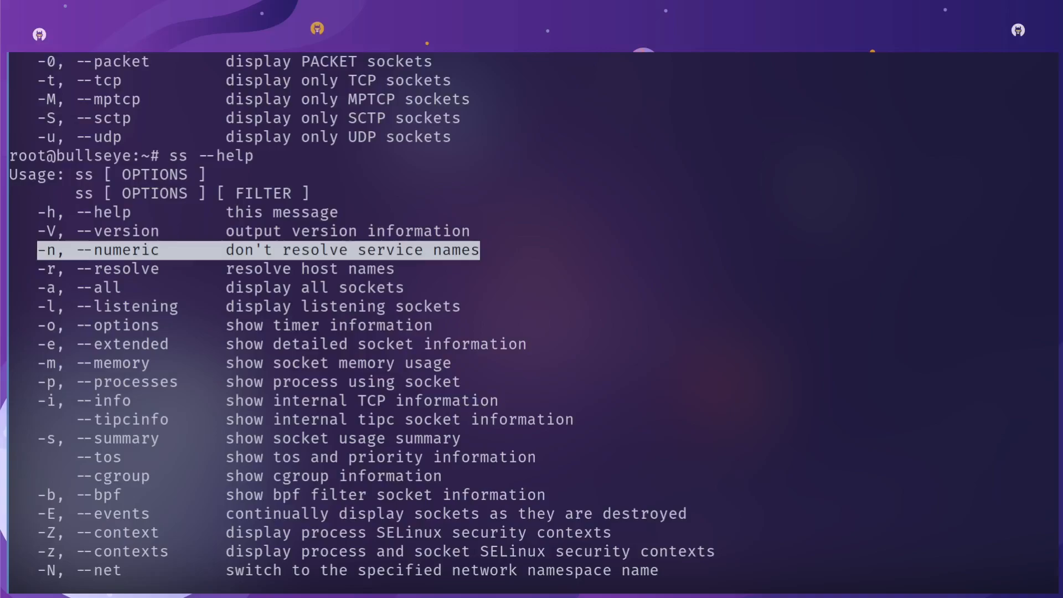
{"action": "scroll", "scroll_direction": "down", "scroll_amount": 3}
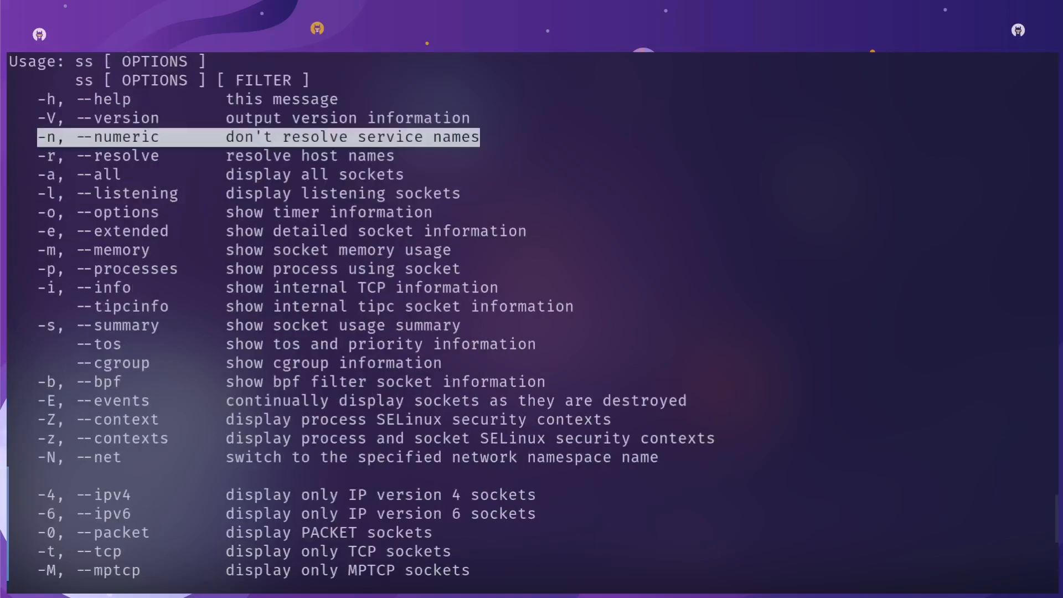
{"action": "scroll", "scroll_direction": "down", "scroll_amount": 3}
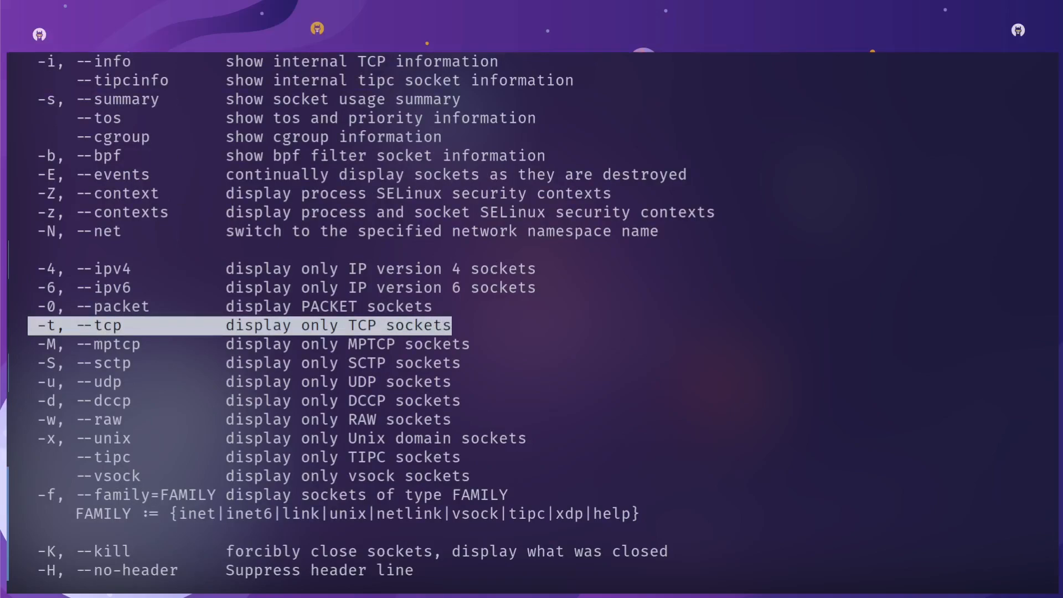
{"action": "scroll", "scroll_direction": "down", "scroll_amount": 3}
{"action": "type", "text": "ss -lntp"}
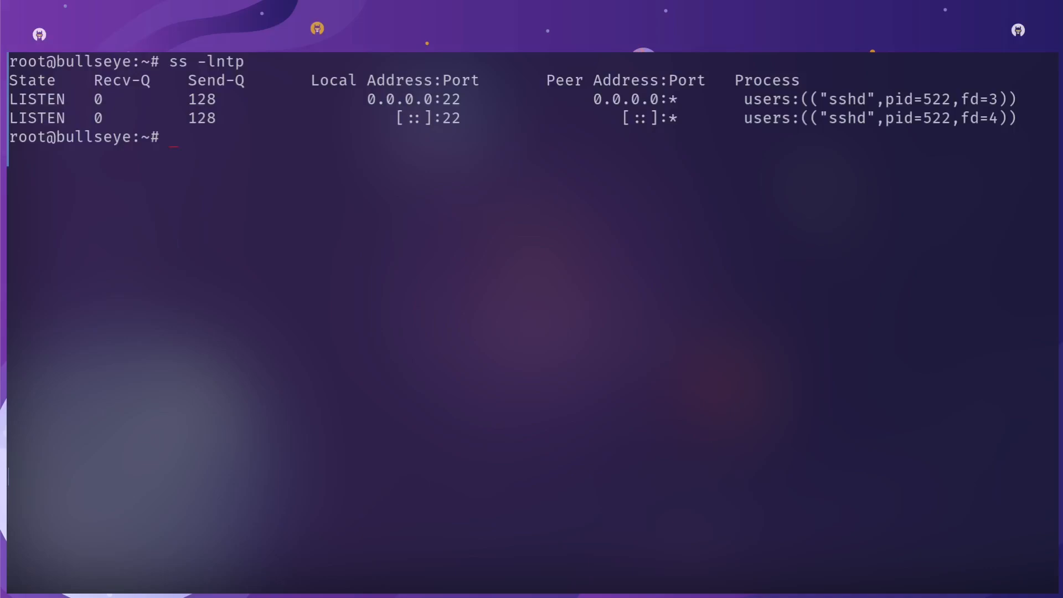
Highlight sshd's 0.0.0.0 listening address in the ss -lntp output, then clear it.
{"action": "double_click", "coordinate": [412, 99]}
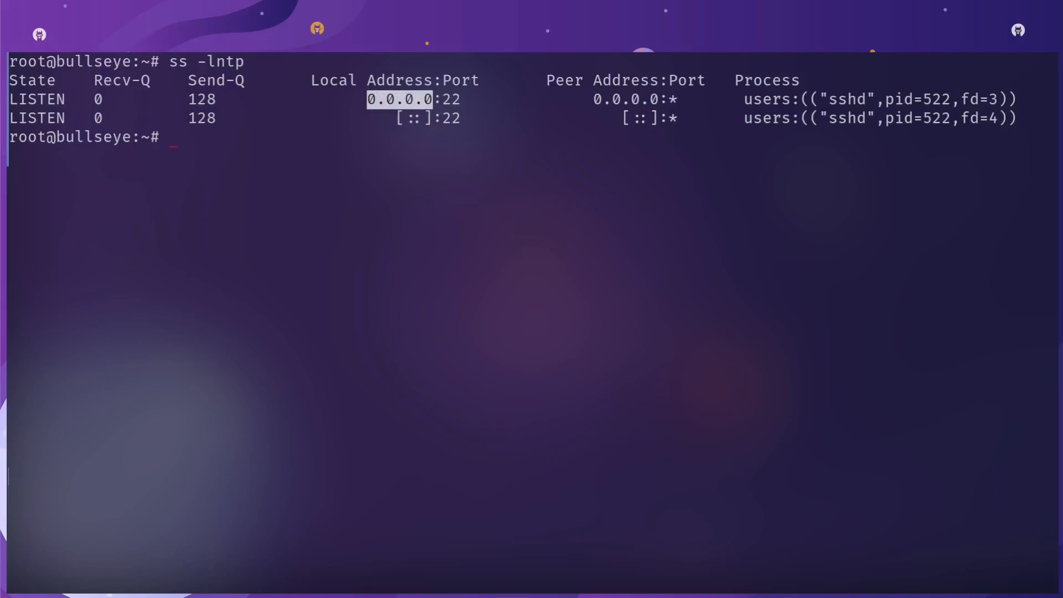
{"action": "double_click", "coordinate": [845, 99]}
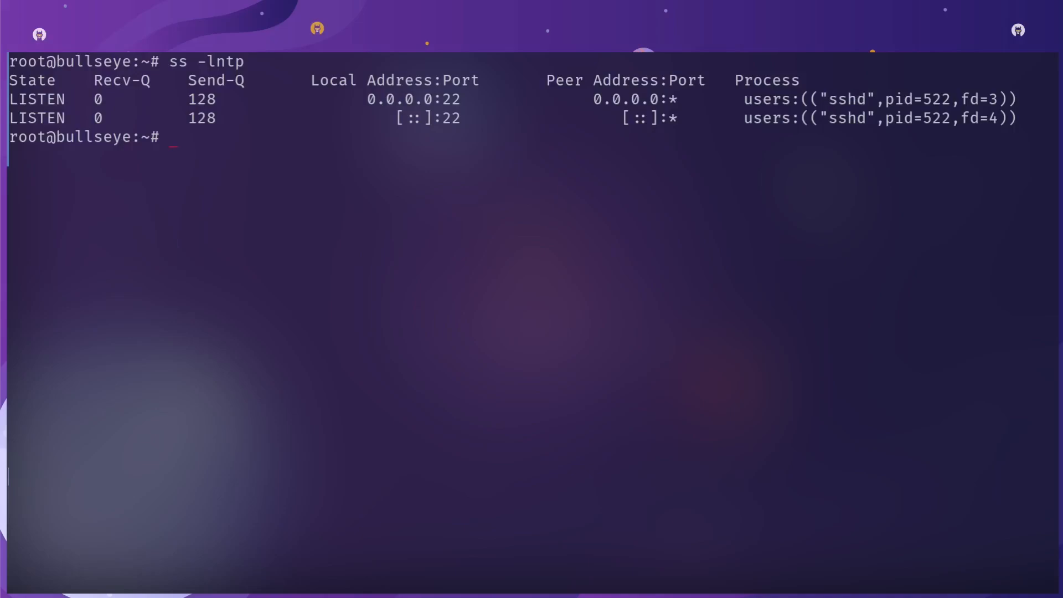
Change into process 522's directory, /proc/522, using Tab completion.
{"action": "type", "text": "cd /"}
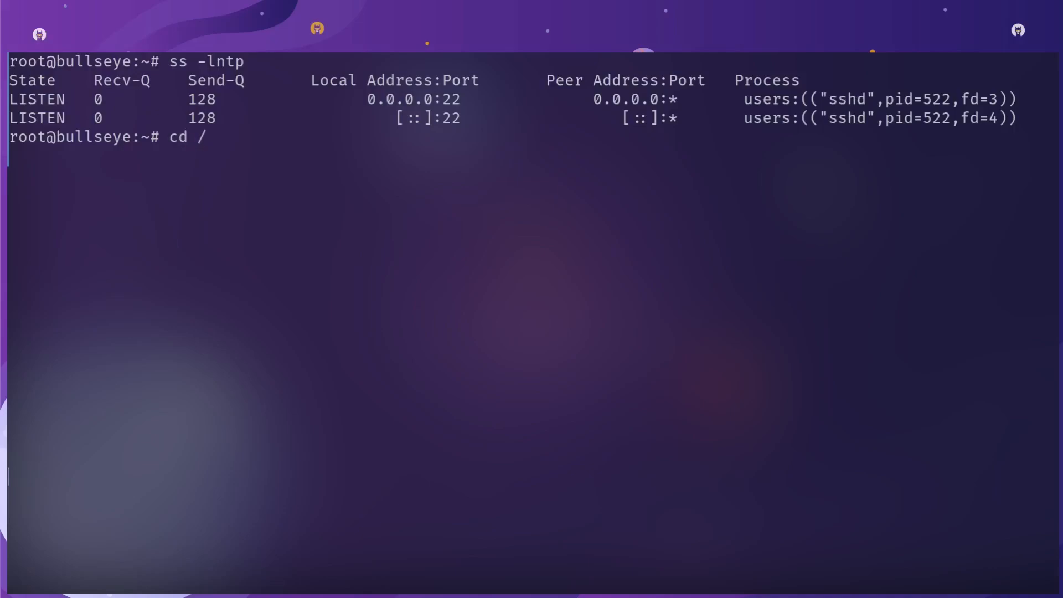
{"action": "type", "text": "proc/"}
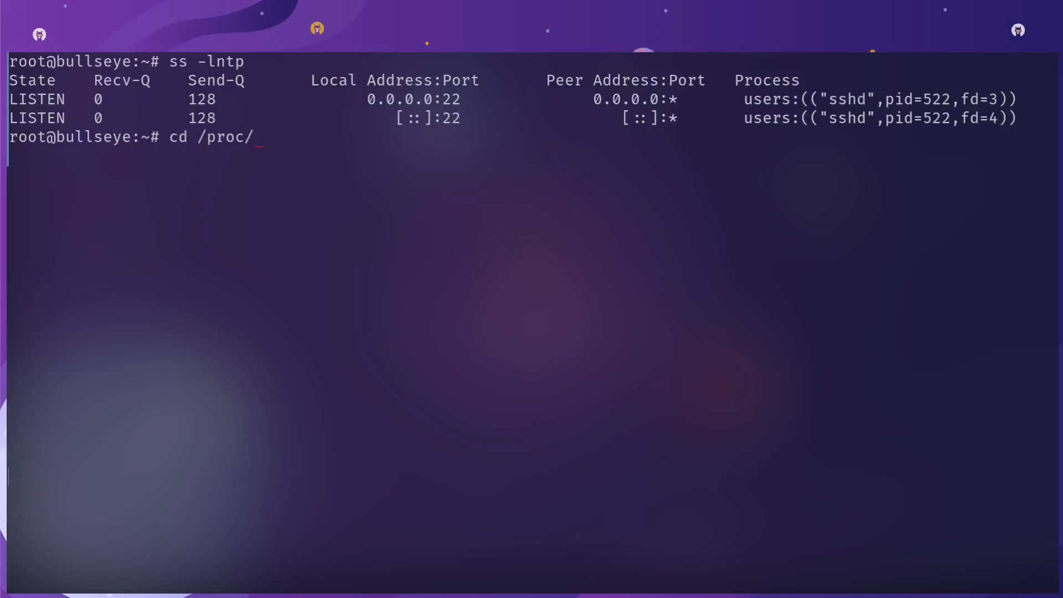
{"action": "type", "text": "52"}
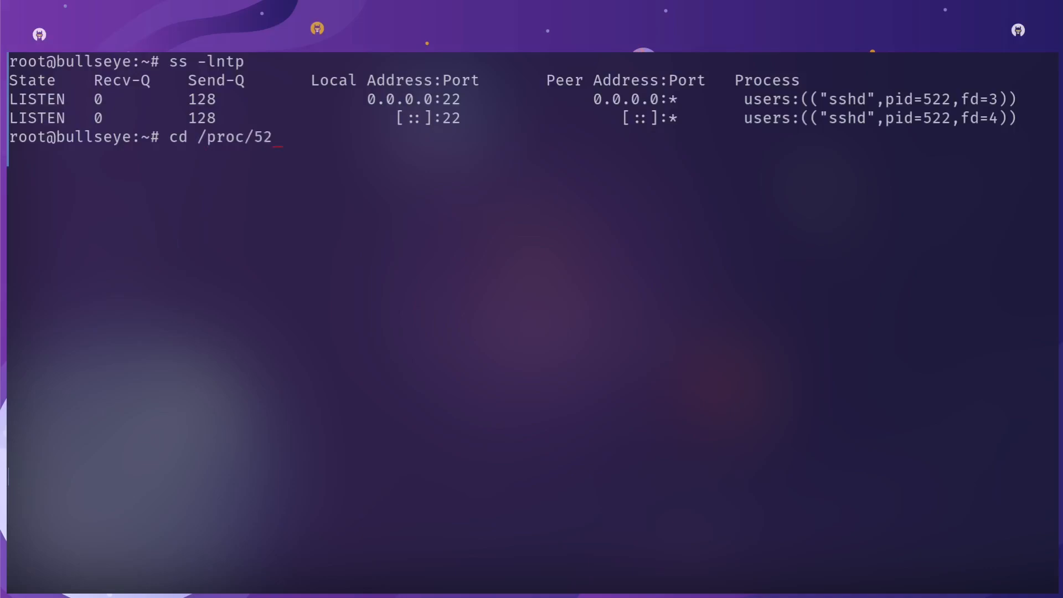
{"action": "key", "text": "Return"}
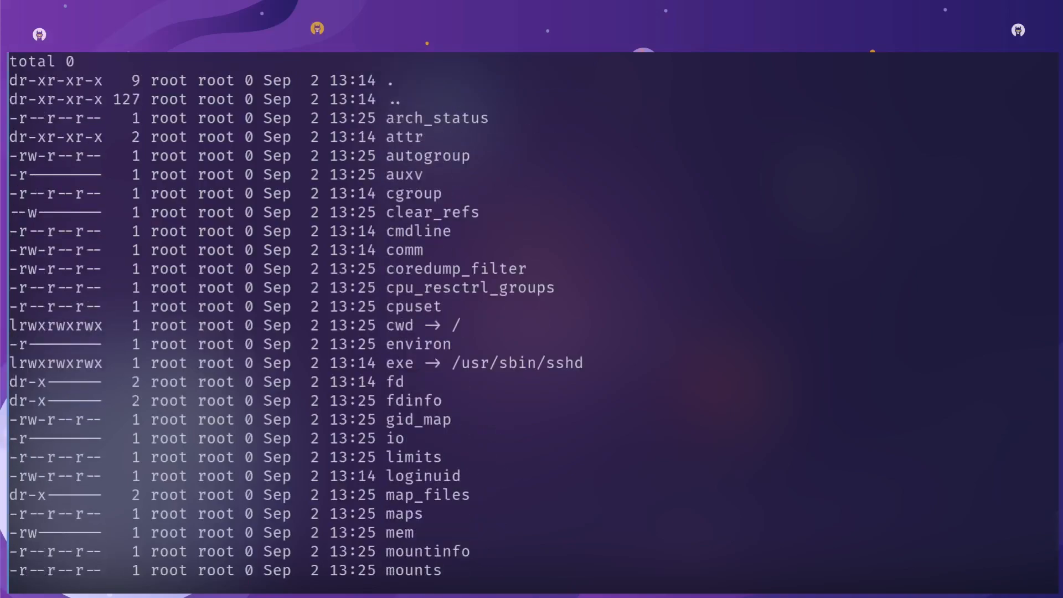
Show the sshd service status confirming PID 522, then return to the home directory.
{"action": "double_click", "coordinate": [398, 363]}
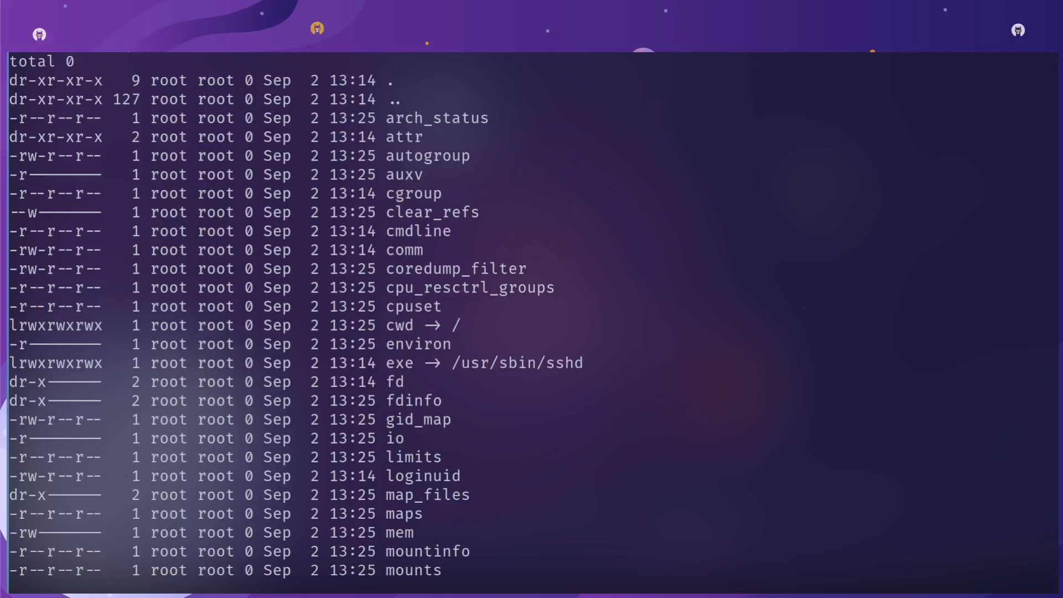
{"action": "double_click", "coordinate": [517, 362]}
{"action": "type", "text": "systemctl status sshd"}
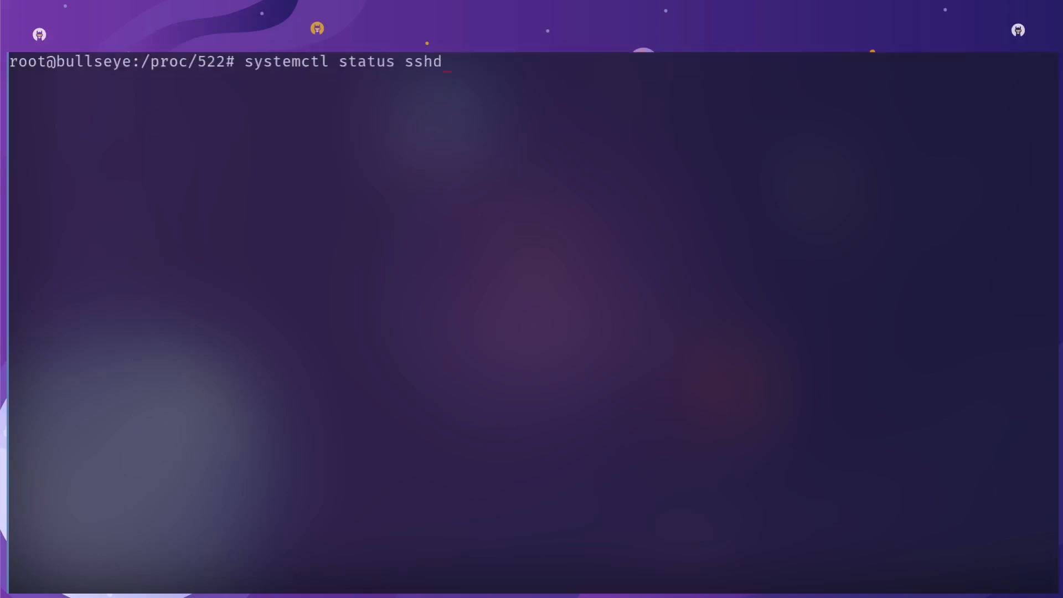
{"action": "key", "text": "Return"}
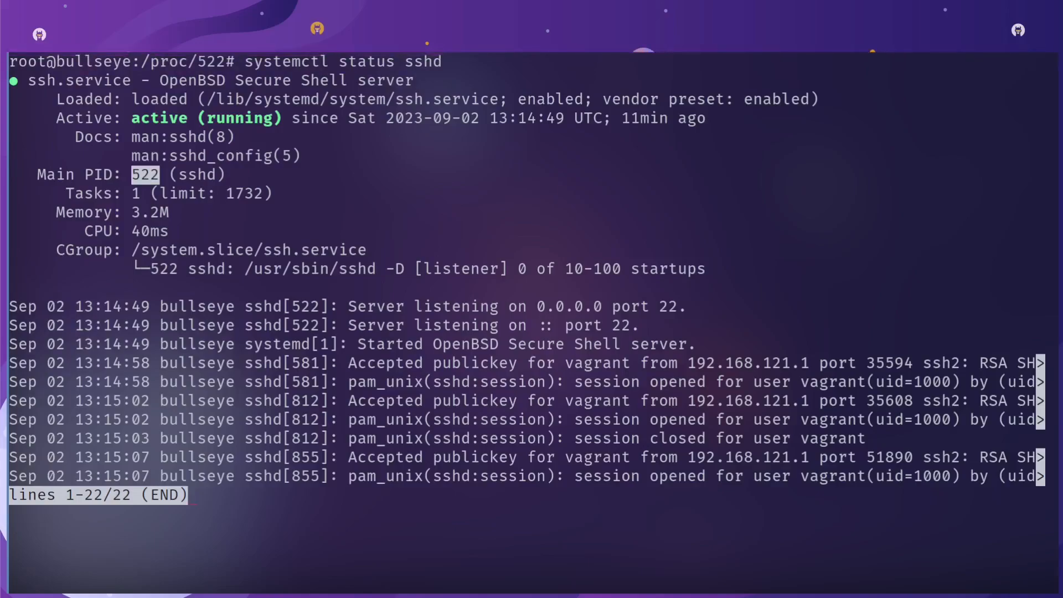
{"action": "scroll", "scroll_direction": "down", "scroll_amount": 3}
{"action": "type", "text": ";q"}
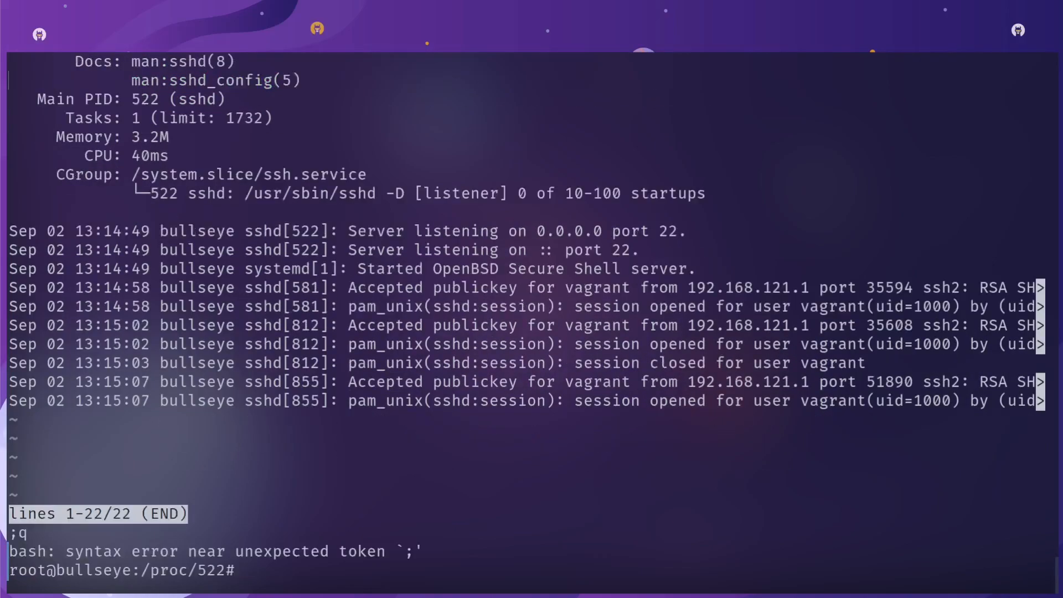
{"action": "type", "text": "cd"}
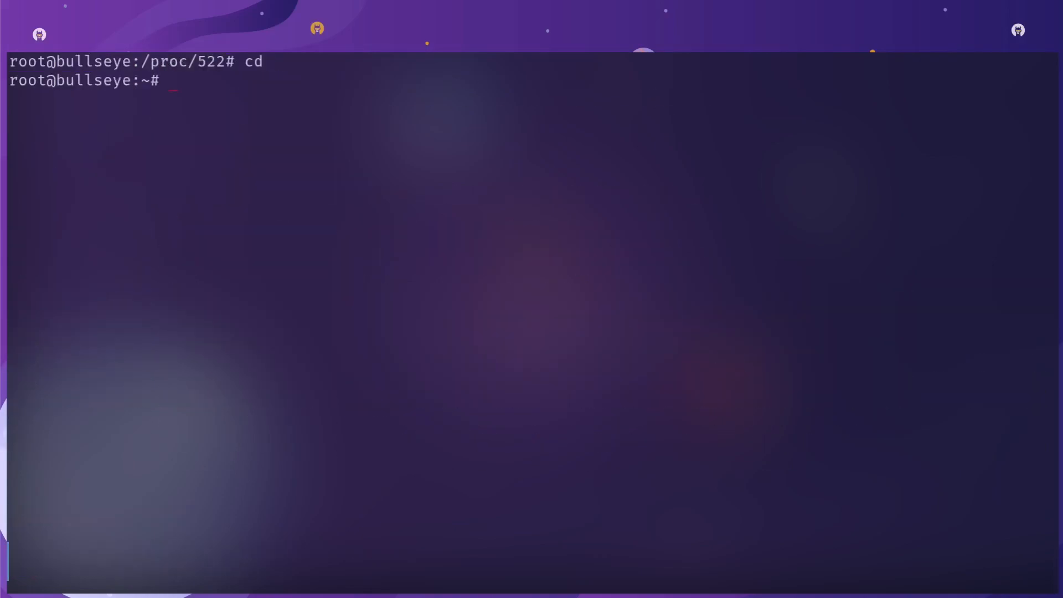
List listening sockets with ss -lntp and ss -lnp, highlighting chronyd's 127.0.0.1:323 address.
{"action": "type", "text": "ss -lntp"}
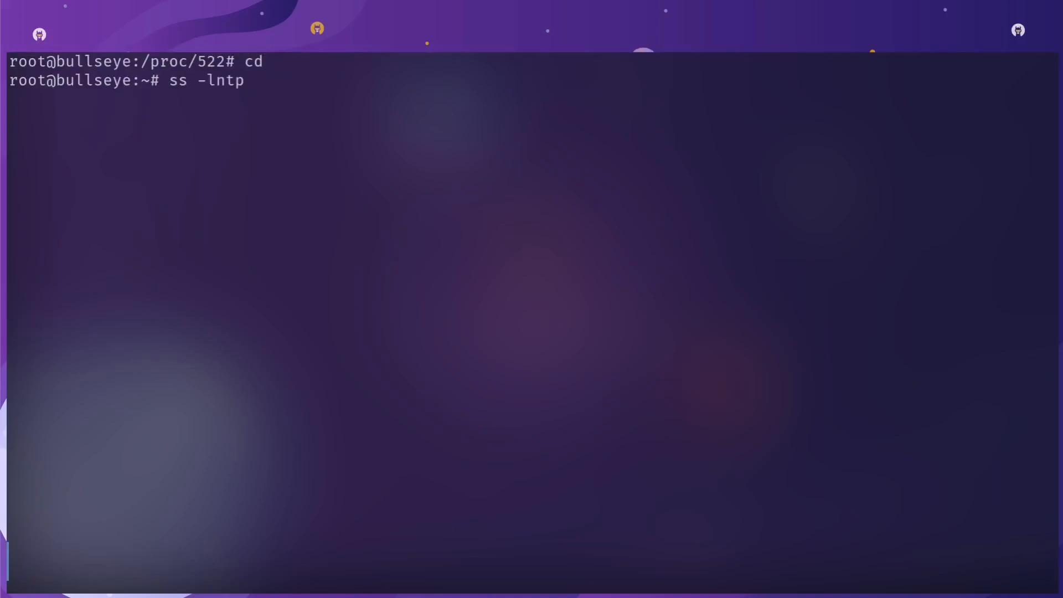
{"action": "key", "text": "Return"}
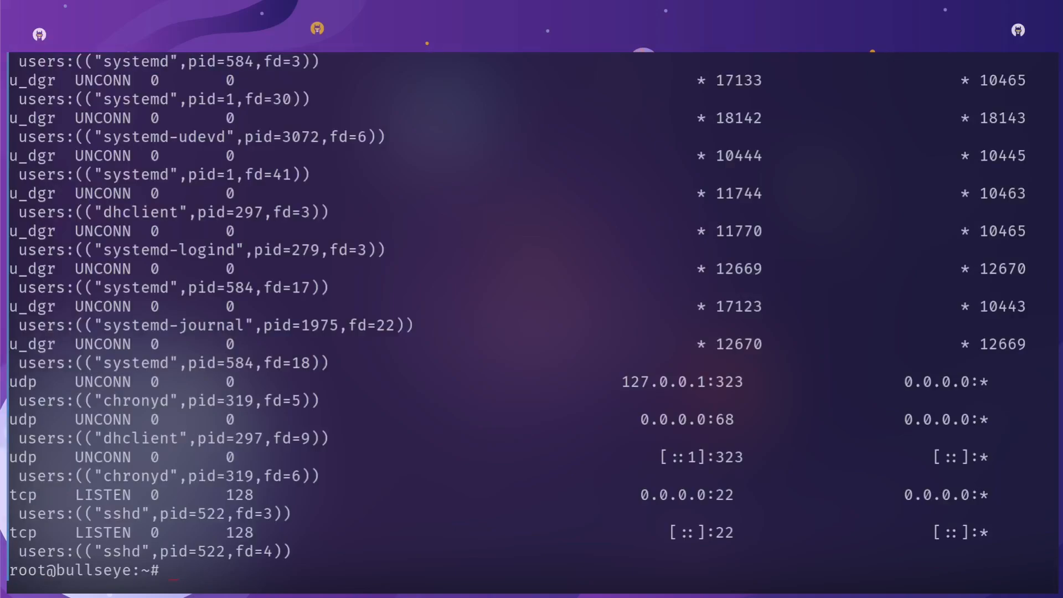
{"action": "type", "text": "ss -lnp"}
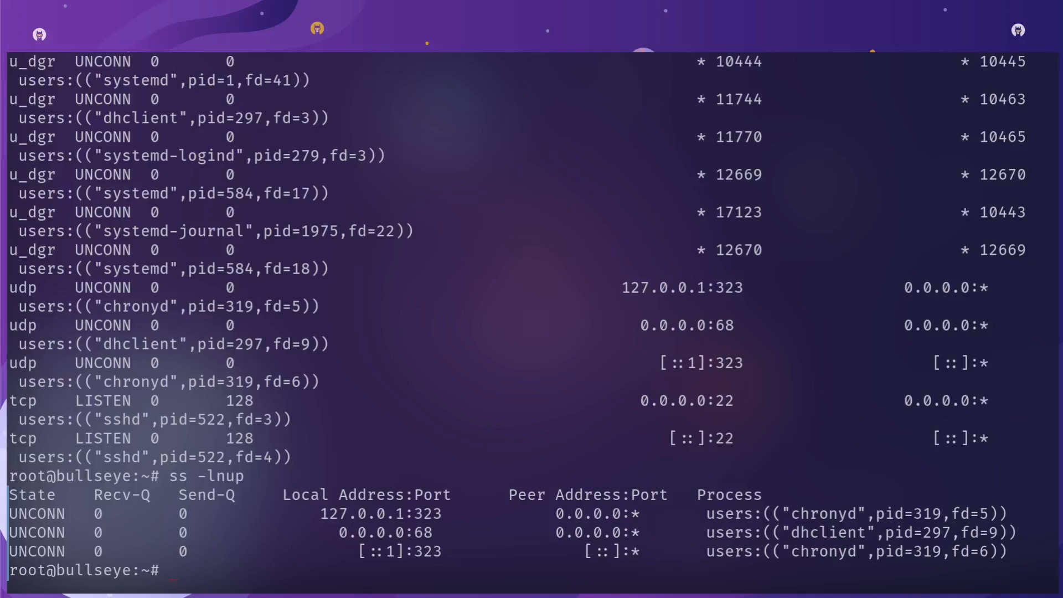
{"action": "double_click", "coordinate": [380, 514]}
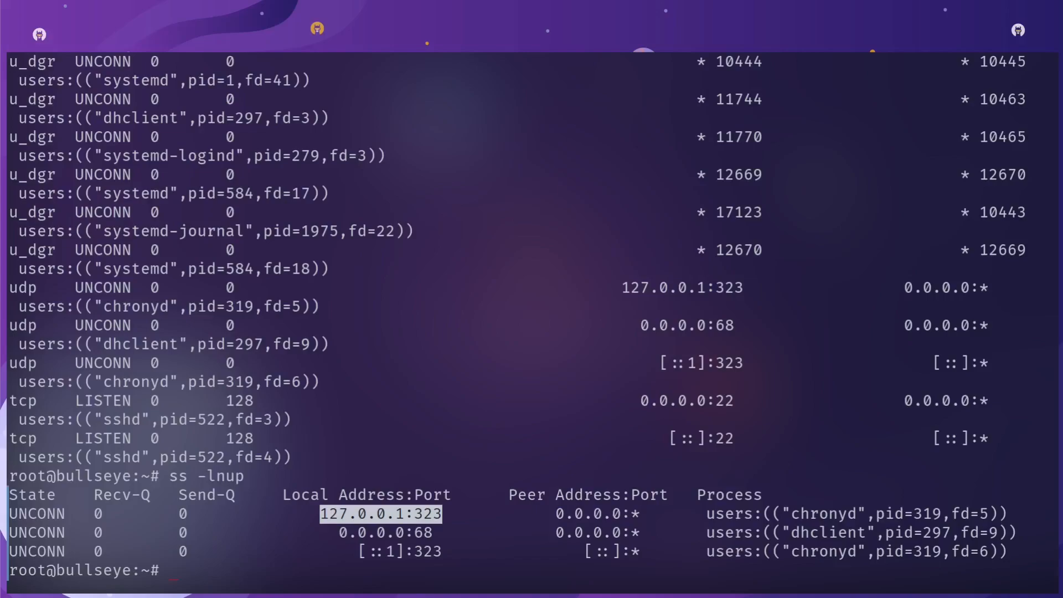
{"action": "double_click", "coordinate": [820, 513]}
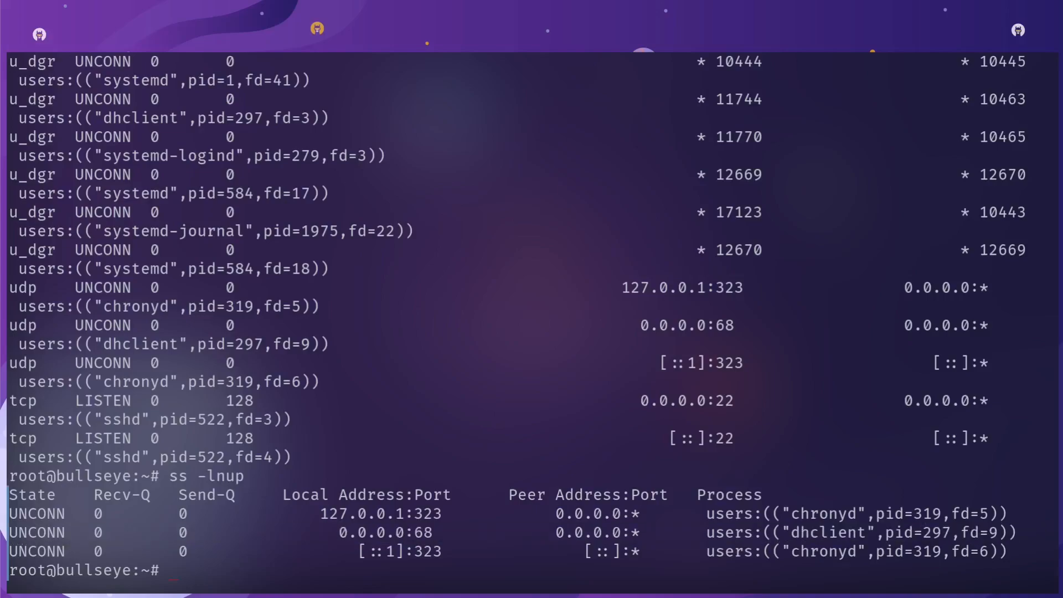
{"action": "double_click", "coordinate": [828, 533]}
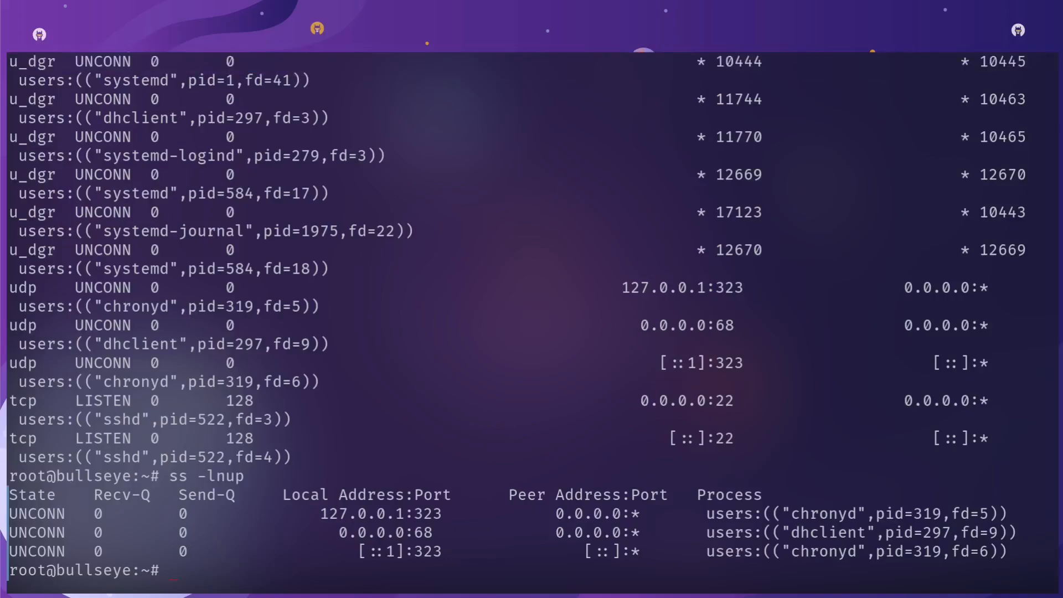
Run netstat to list active connections and scroll through the output.
{"action": "type", "text": "netstat"}
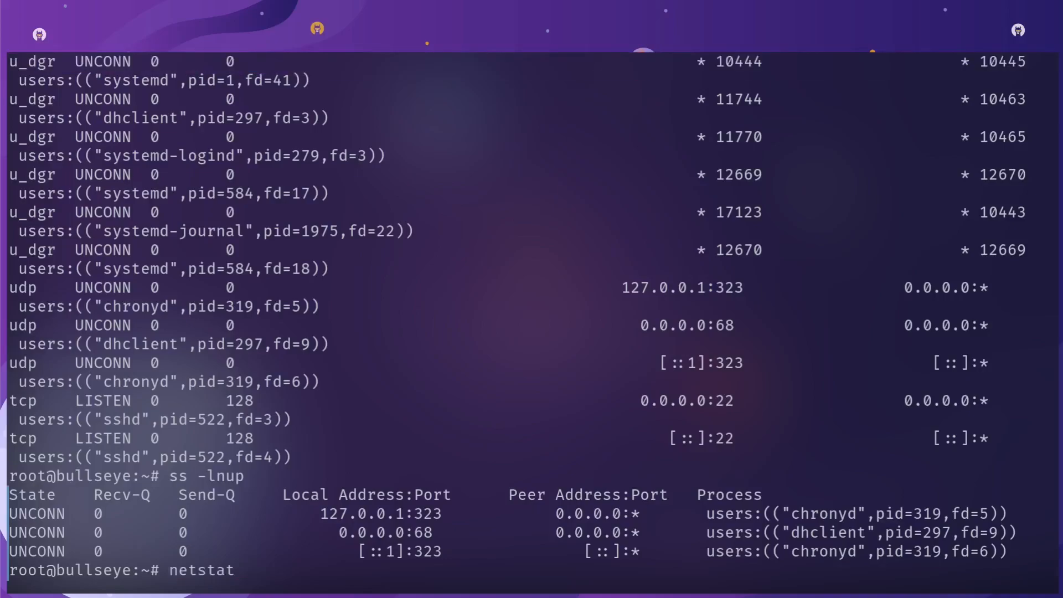
{"action": "key", "text": "Return"}
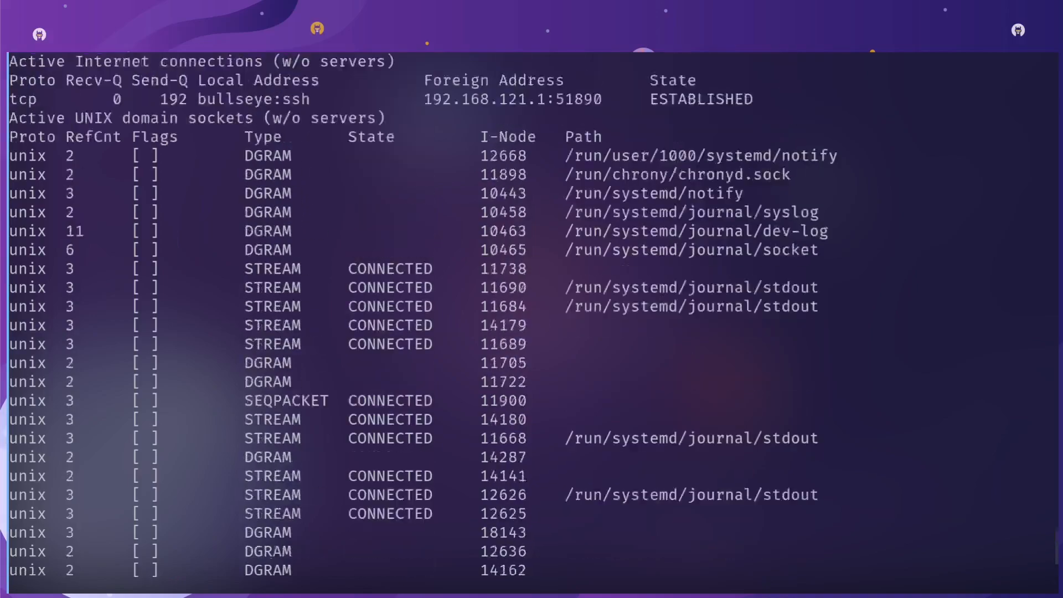
{"action": "scroll", "scroll_direction": "down", "scroll_amount": 3}
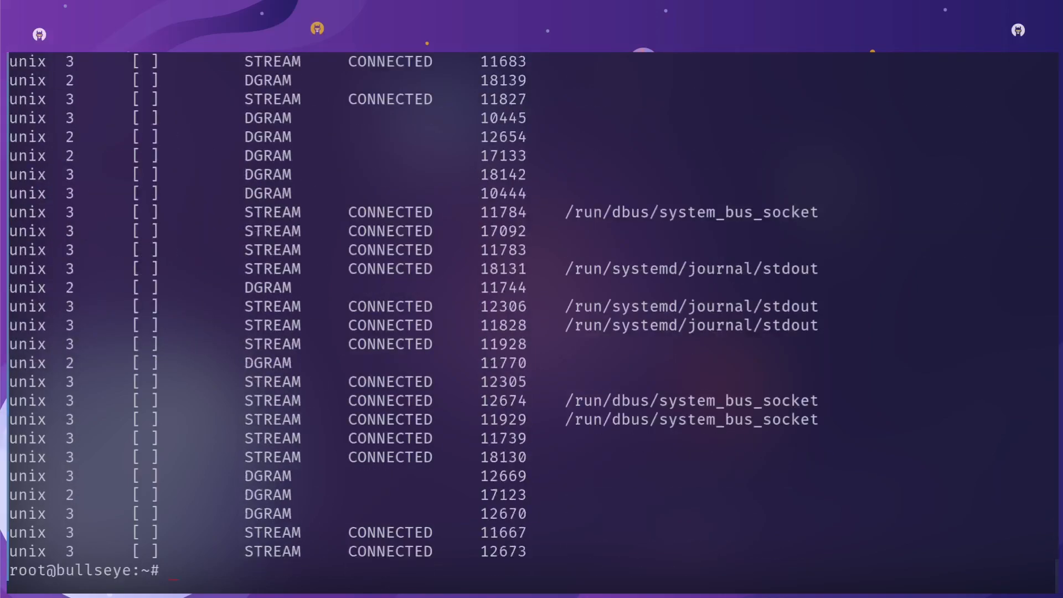
Bring up netstat's usage listing with the mistyped 'netstat 0-' option.
{"action": "type", "text": "netstat 0-"}
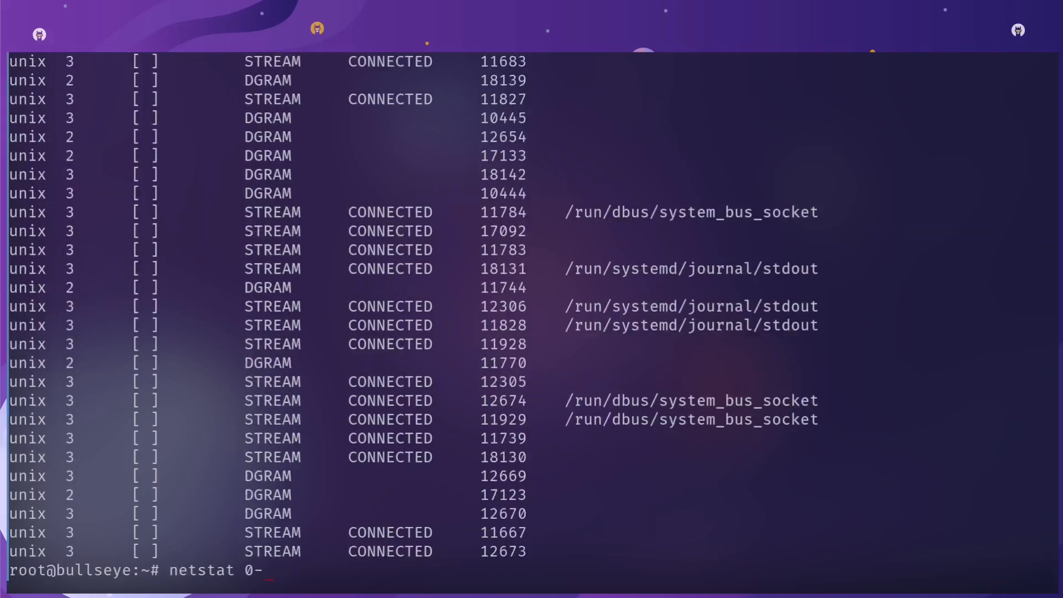
{"action": "key", "text": "Return"}
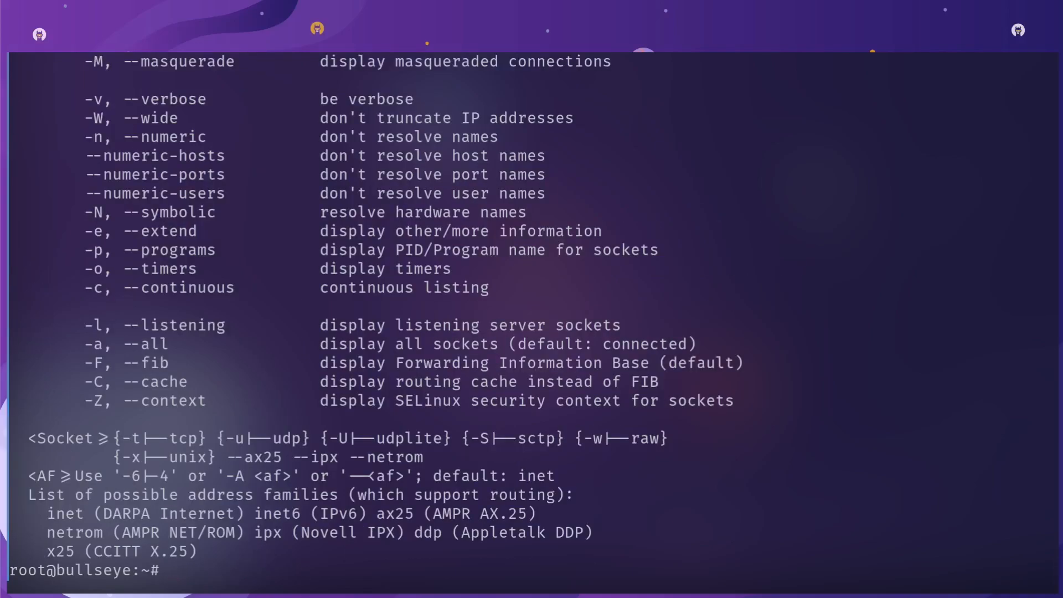
{"action": "scroll", "scroll_direction": "up", "scroll_amount": 3}
{"action": "type", "text": "n"}
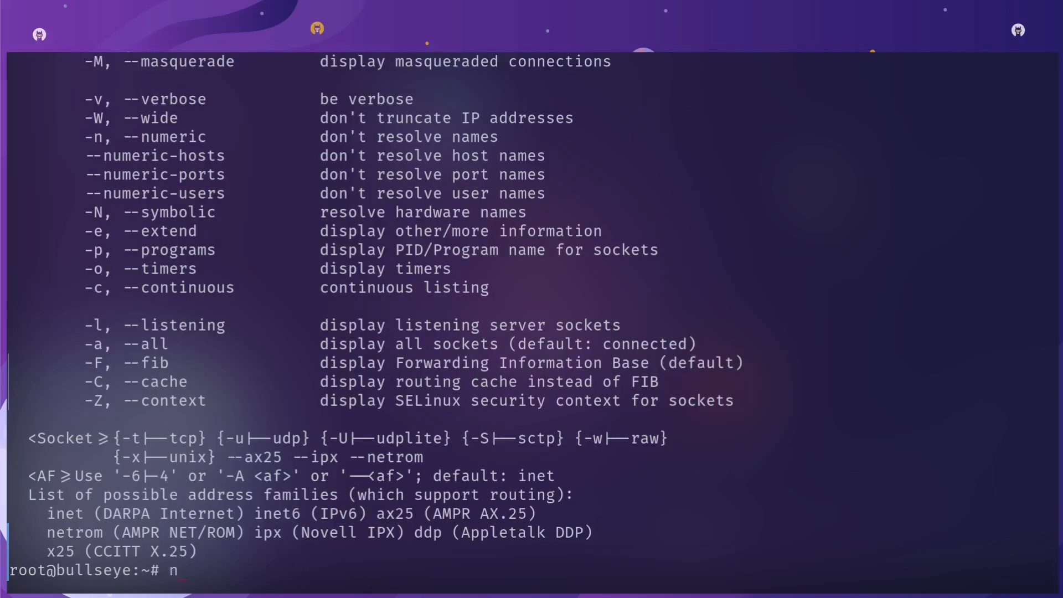
{"action": "type", "text": "etstat -lntp"}
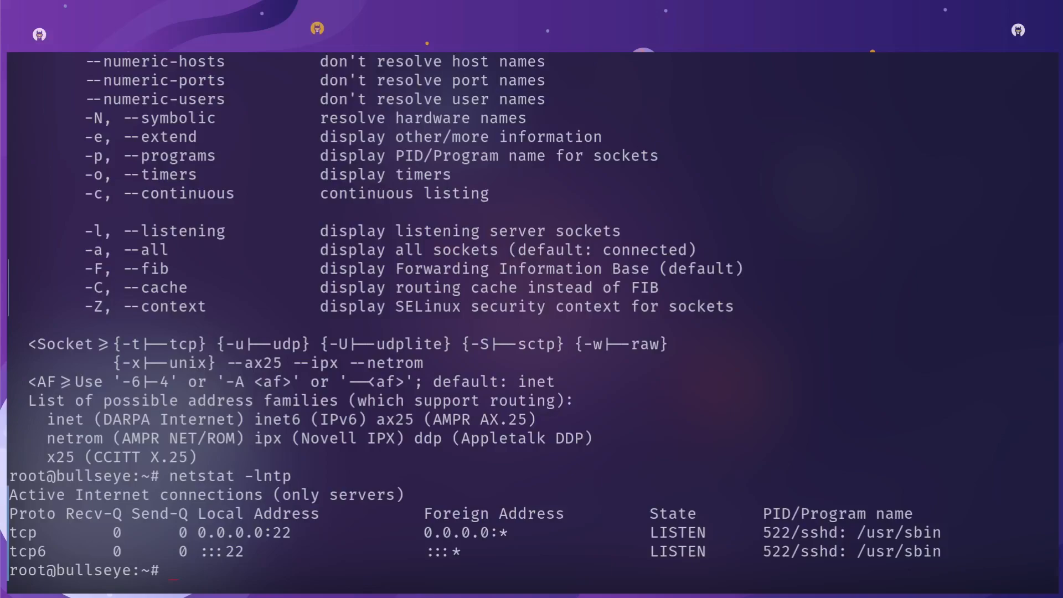
Highlight tcp and 522/sshd, then run netstat -lntp, -lnup and -tupln listings.
{"action": "double_click", "coordinate": [22, 533]}
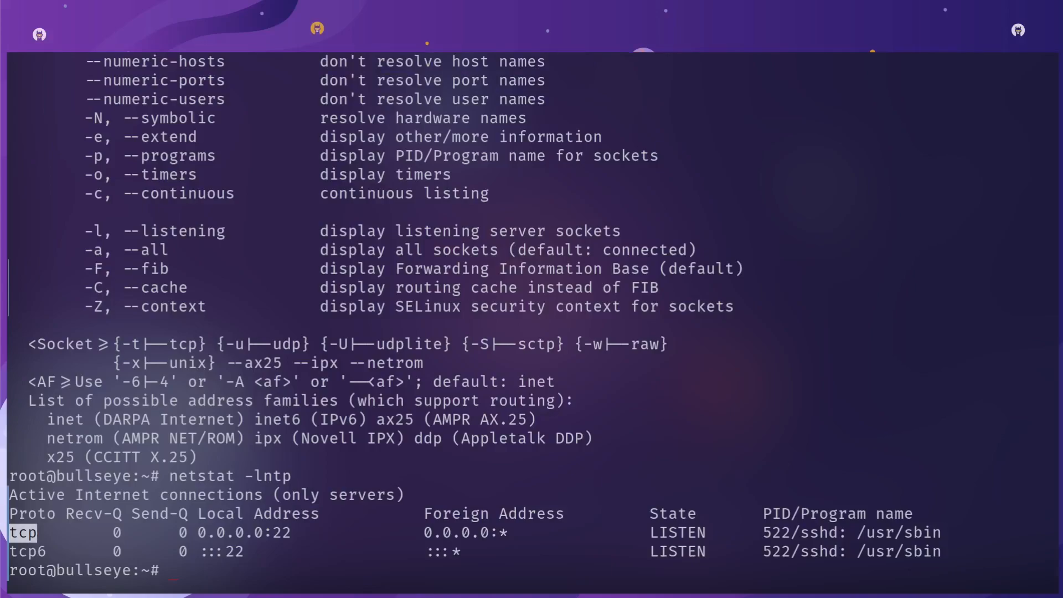
{"action": "double_click", "coordinate": [229, 533]}
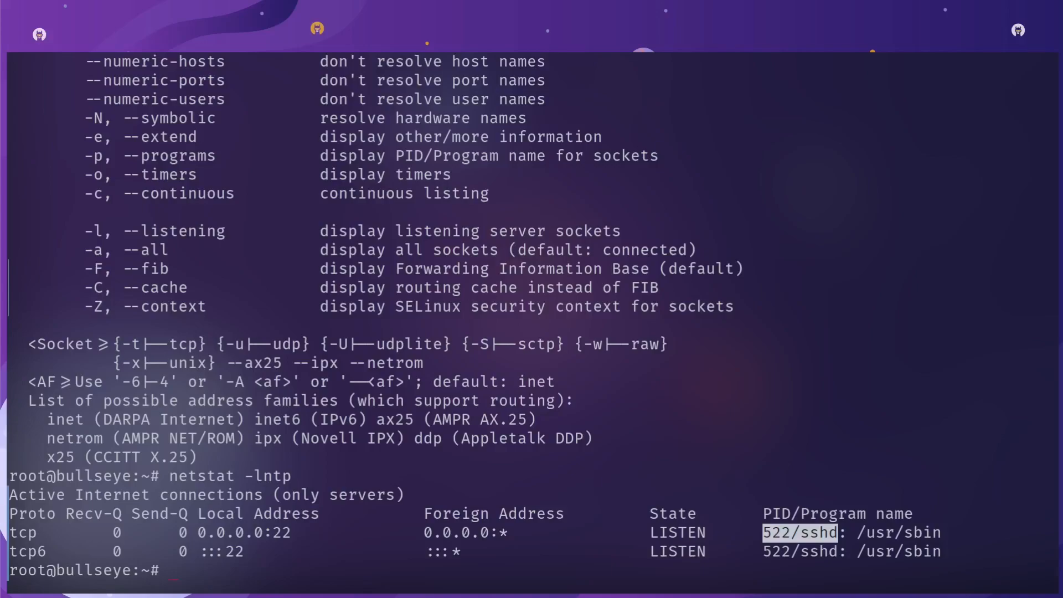
{"action": "type", "text": "netstat -lntp"}
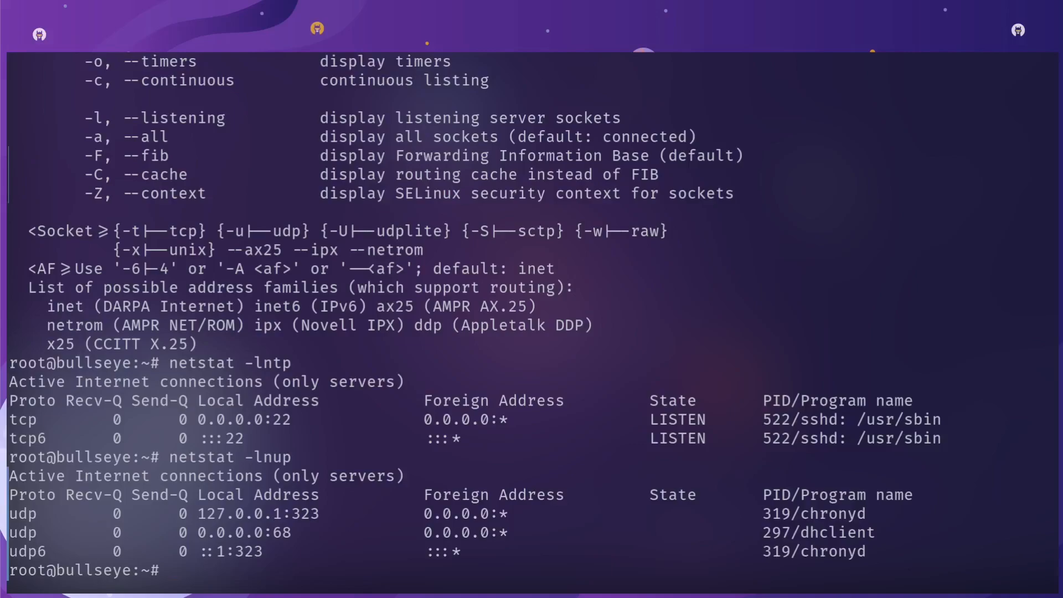
{"action": "type", "text": "netstat -lnup"}
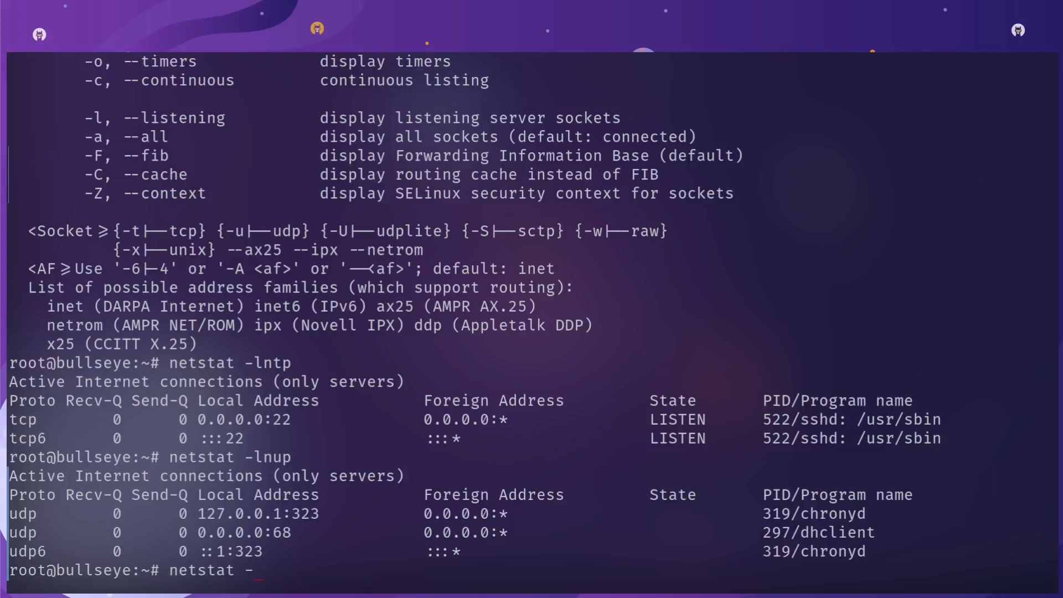
{"action": "type", "text": "tupln"}
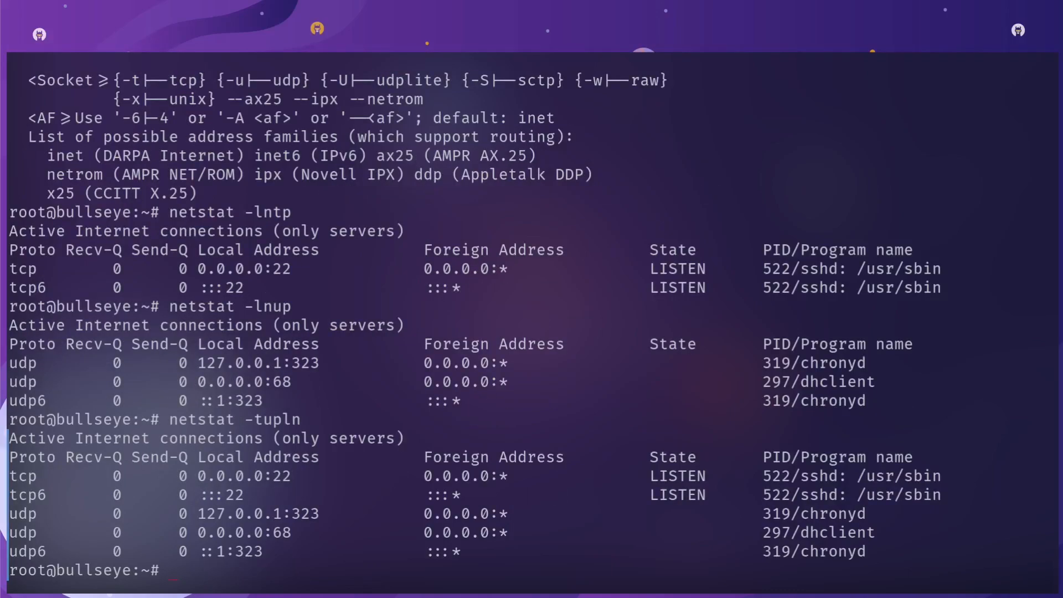
Type ss and clear the Debian session screen down to the root prompt.
{"action": "type", "text": "ss"}
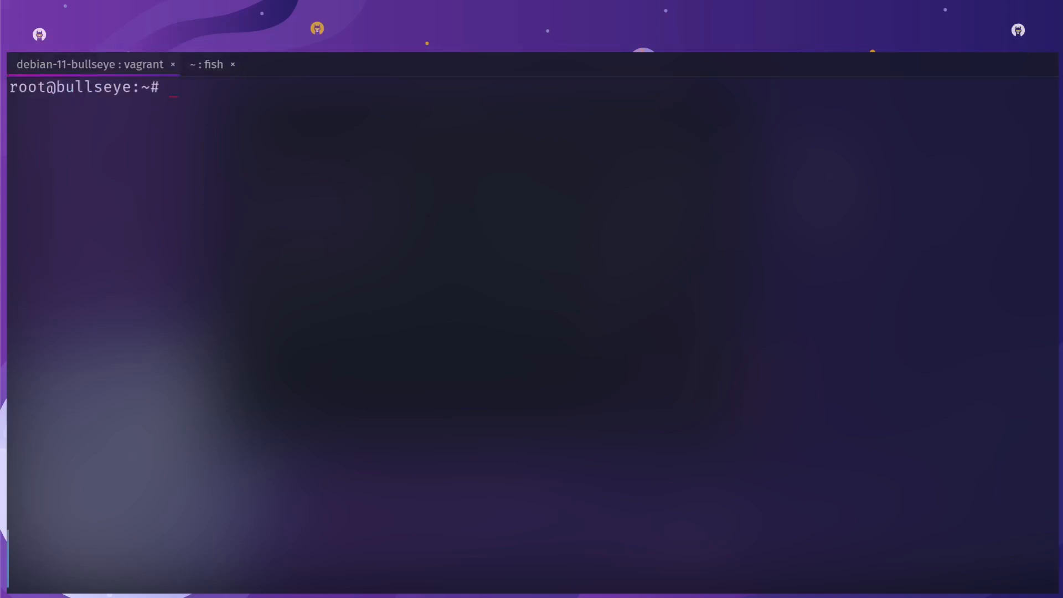
Run ss -lntp to confirm MongoDB on 127.0.0.1:27017, then switch to the local shell.
{"action": "type", "text": "ss -lntp"}
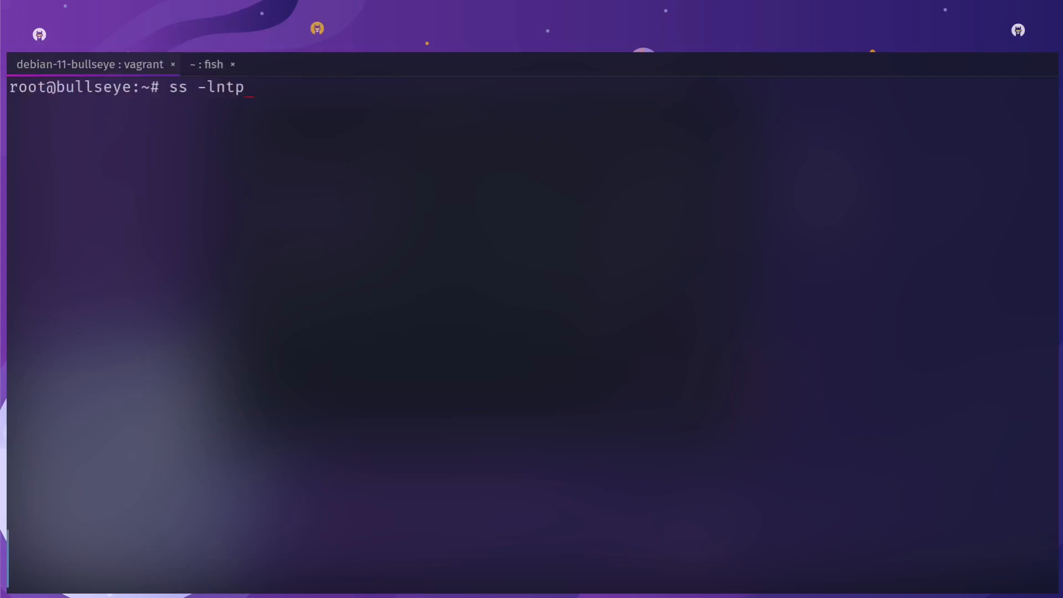
{"action": "key", "text": "Return"}
{"action": "type", "text": "mongosh"}
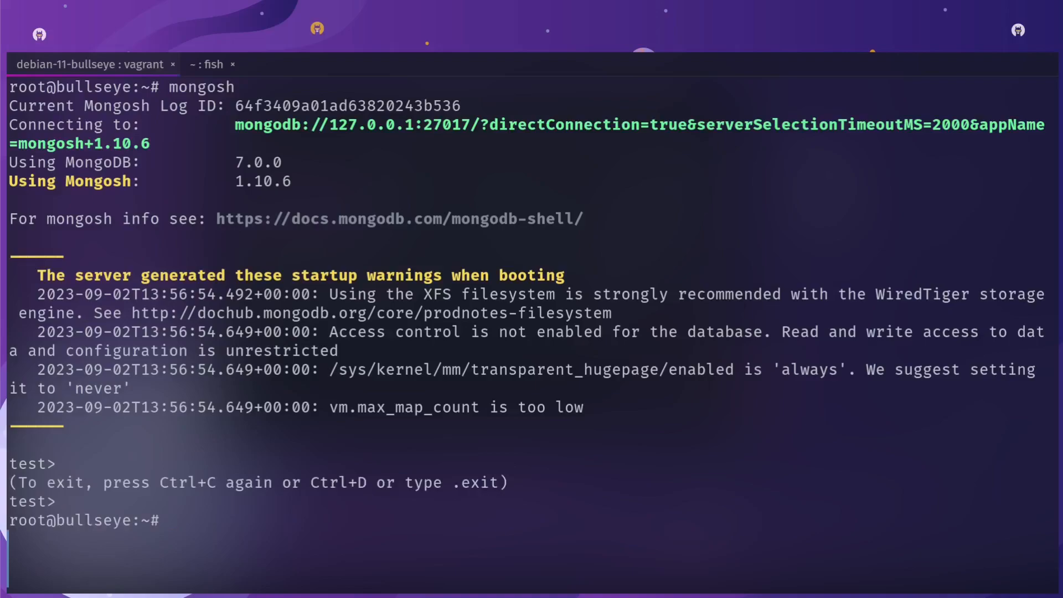
{"action": "key", "text": "ctrl+l"}
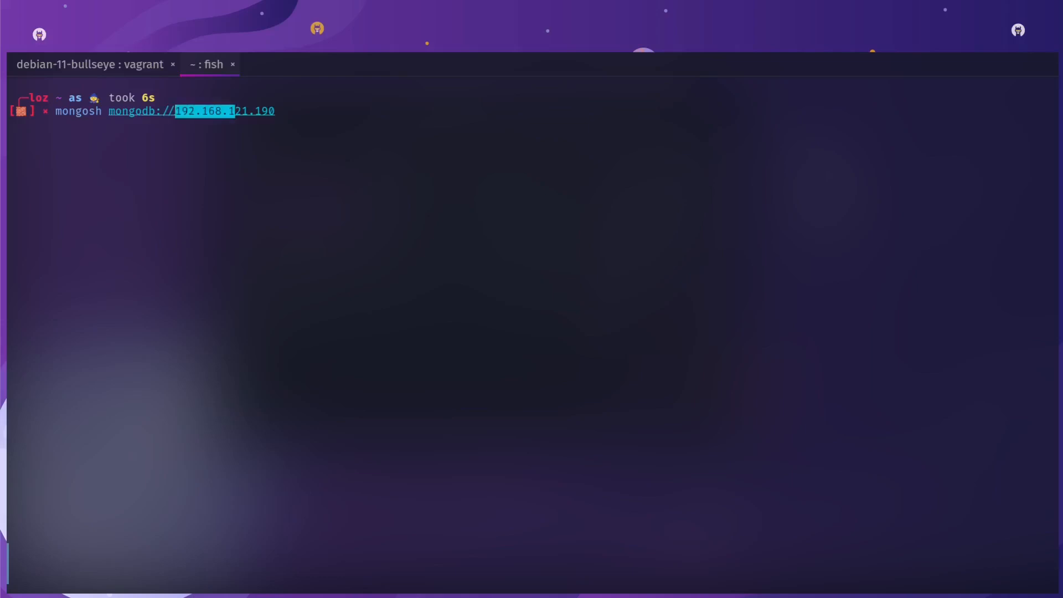
Attempt the remote mongosh connection and list iptables rules dropping port 27017.
{"action": "key", "text": "Return"}
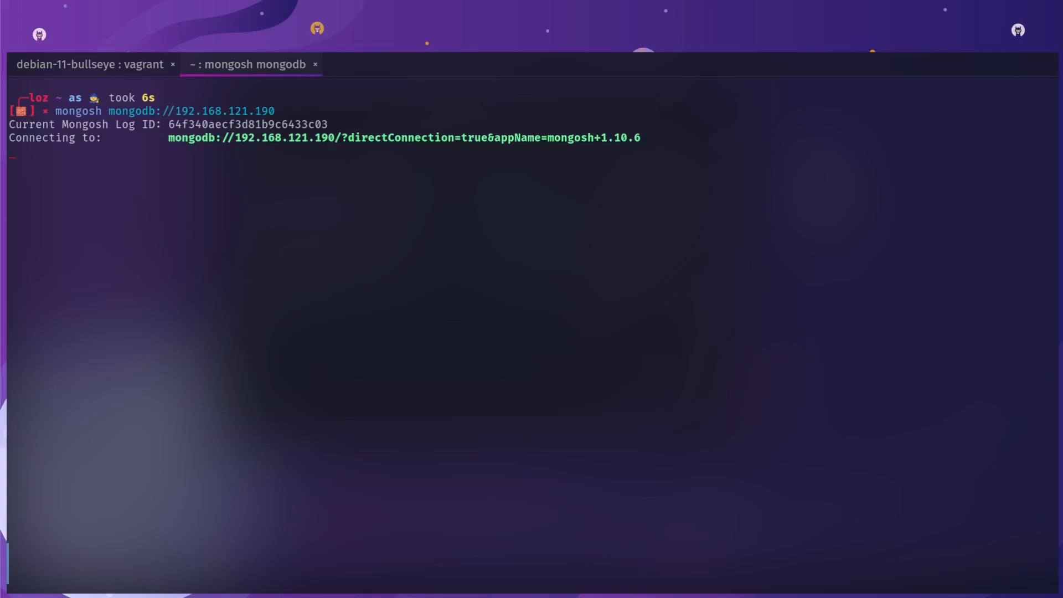
{"action": "key", "text": "ctrl+c"}
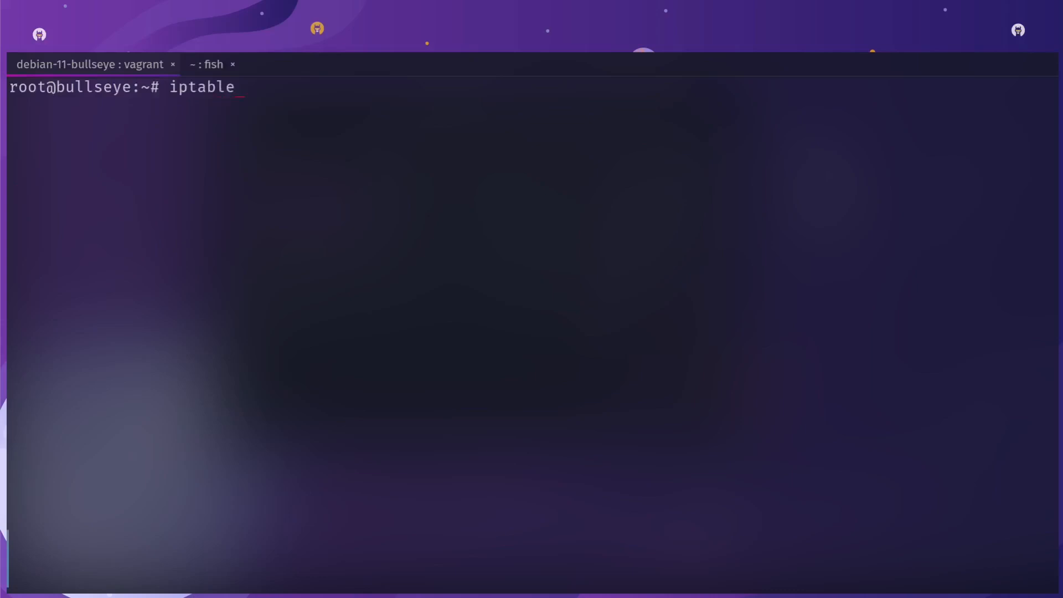
{"action": "type", "text": "s -L"}
{"action": "key", "text": "Return"}
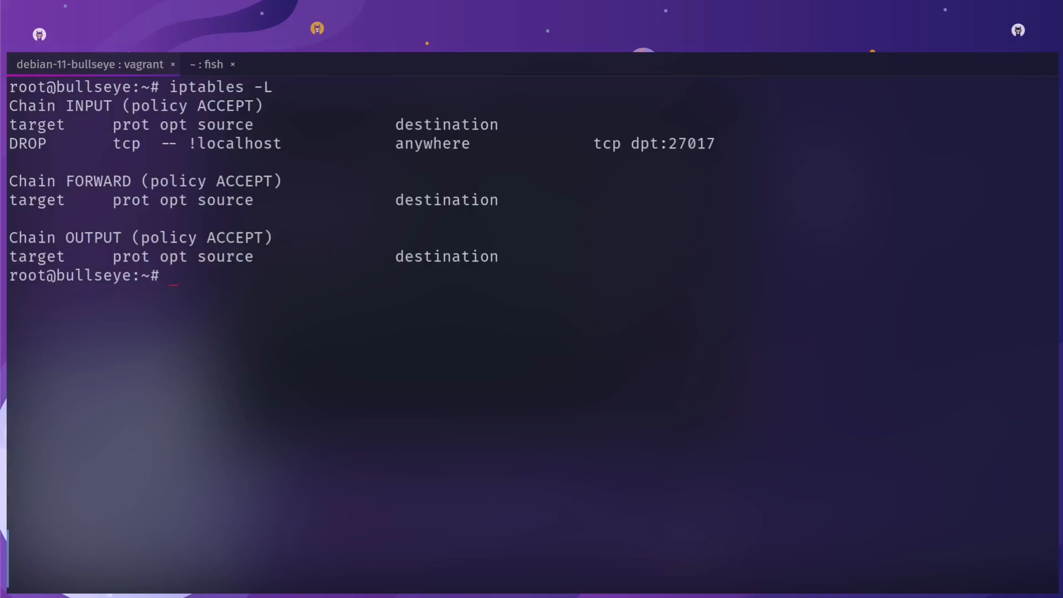
Cancel the hung connection in the local shell and clear its screen.
{"action": "left_click", "coordinate": [211, 63]}
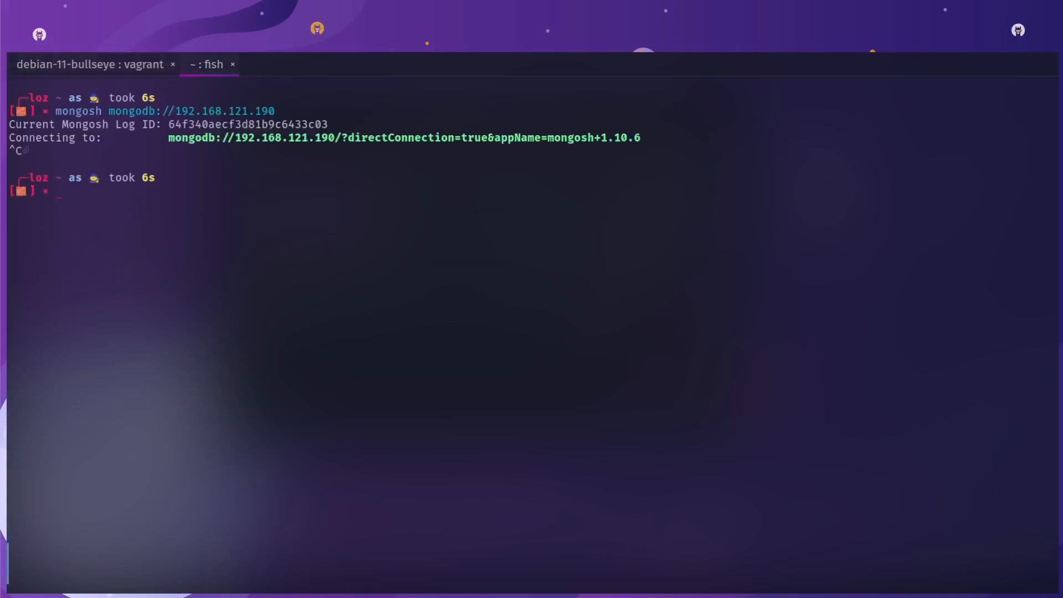
{"action": "key", "text": "ctrl+l"}
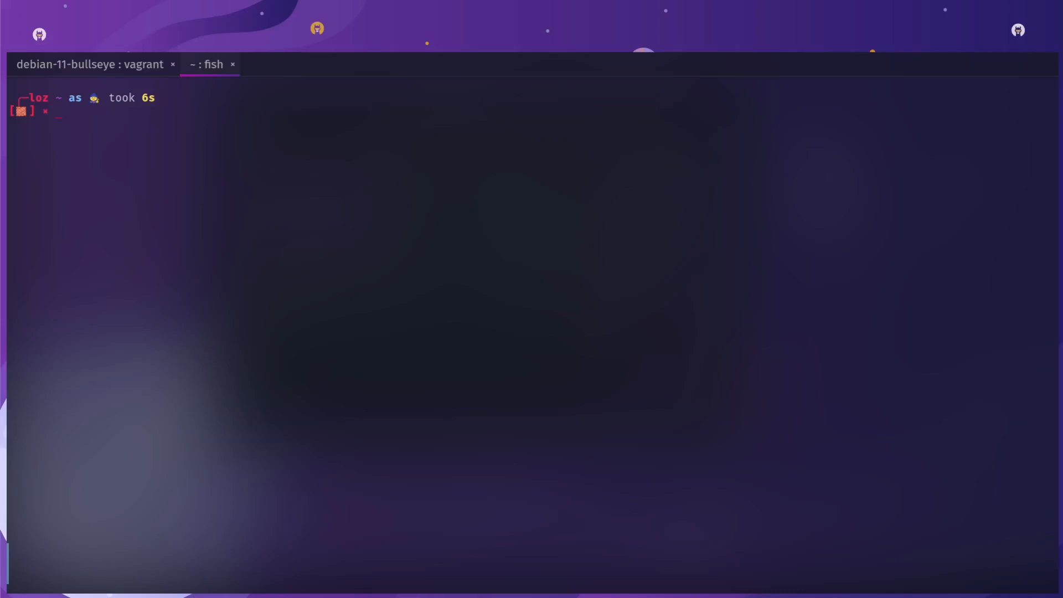
{"action": "type", "text": "man nmap"}
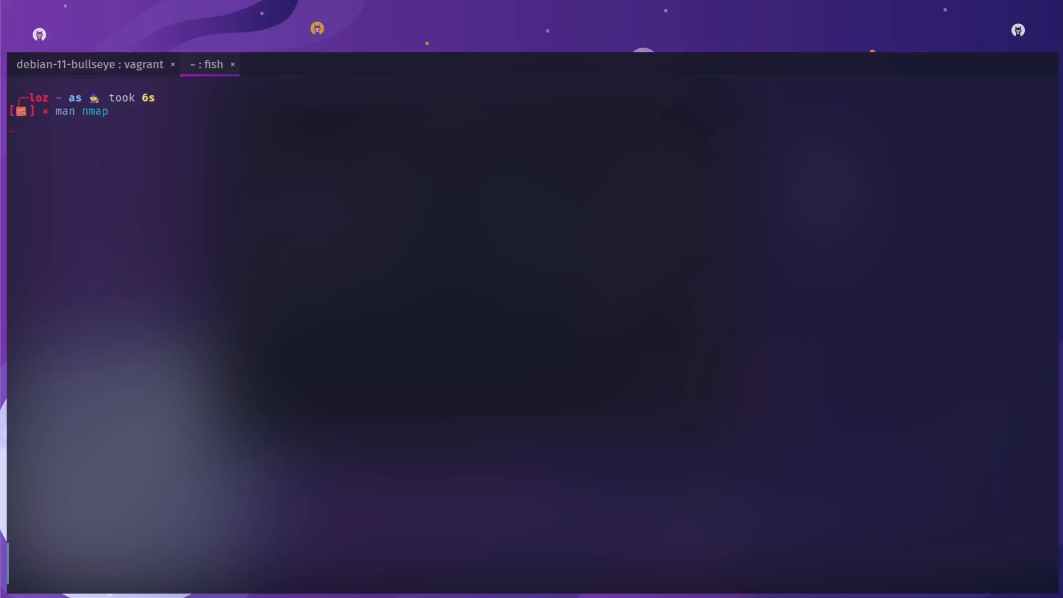
Open the nmap manual page, read it, and quit.
{"action": "key", "text": "Return"}
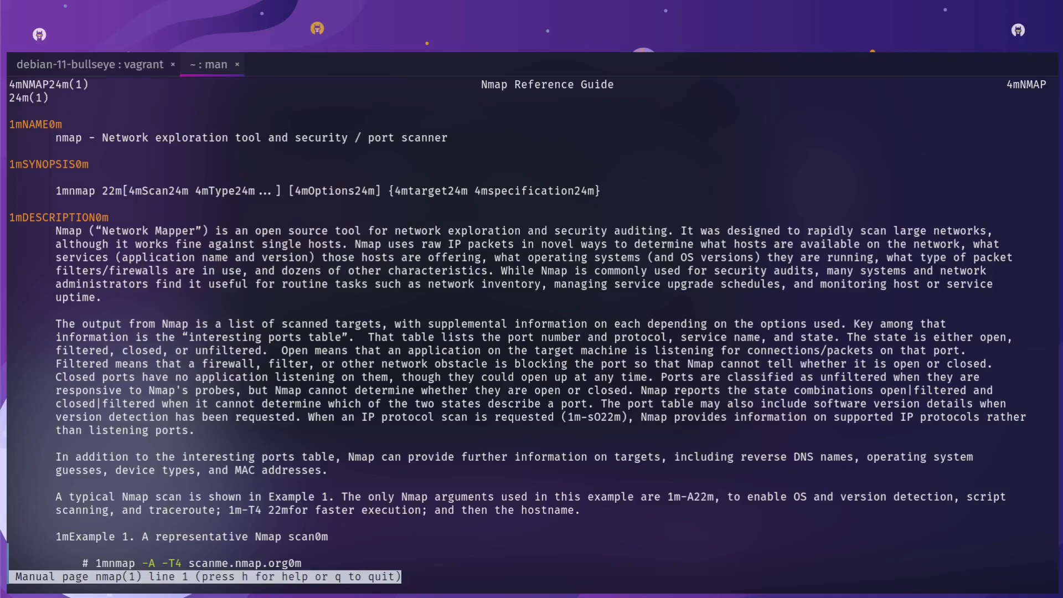
{"action": "key", "text": "q"}
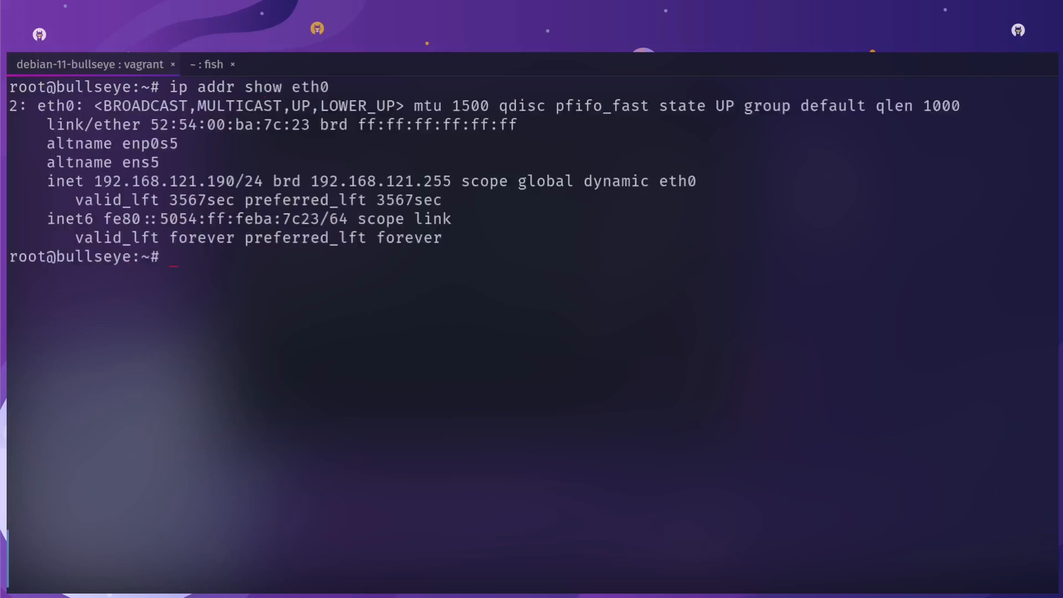
Scan 192.168.121.190 with nmap, finding only 22/ssh open, and prepare a -p- rerun.
{"action": "double_click", "coordinate": [160, 181]}
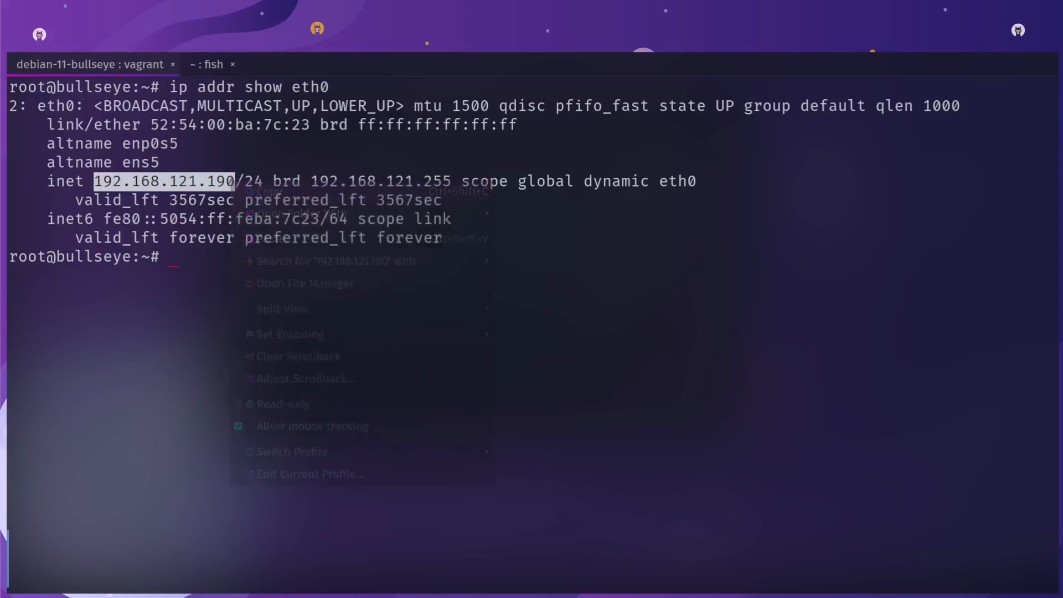
{"action": "left_click", "coordinate": [207, 64]}
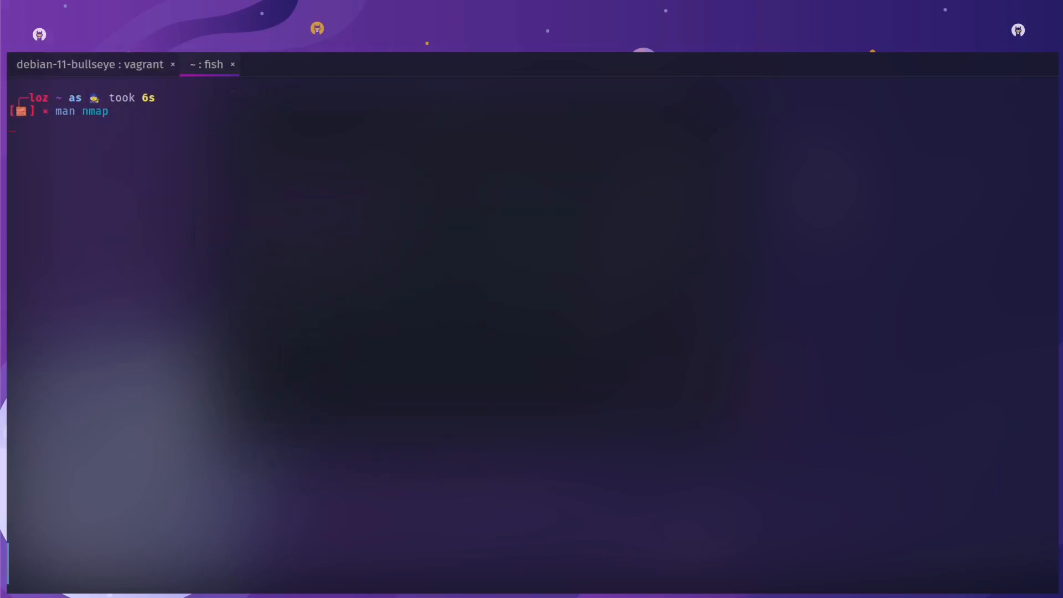
{"action": "key", "text": "Return"}
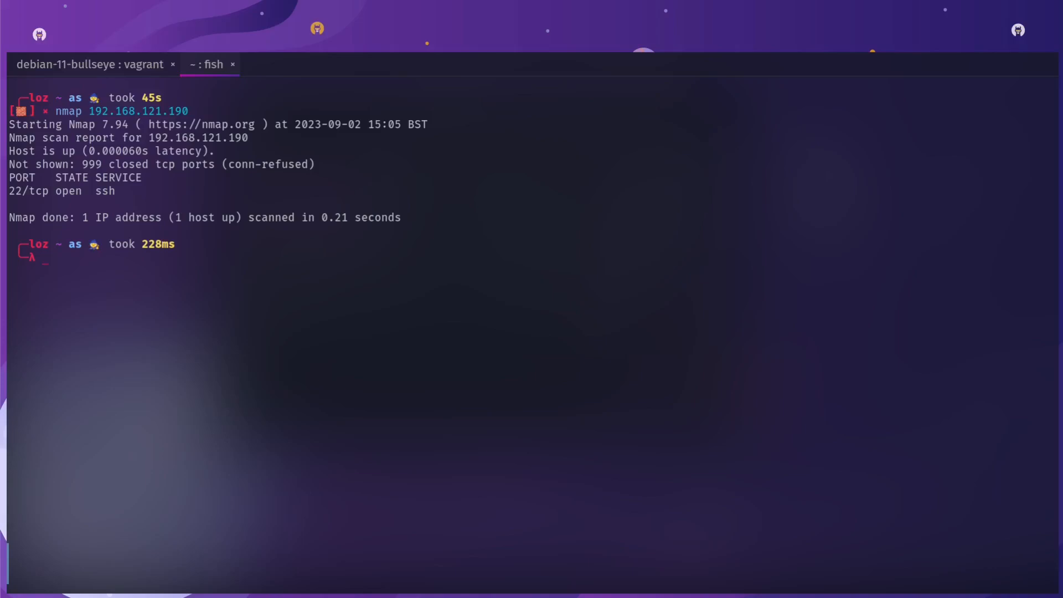
{"action": "type", "text": "nmap 192.168.121.190"}
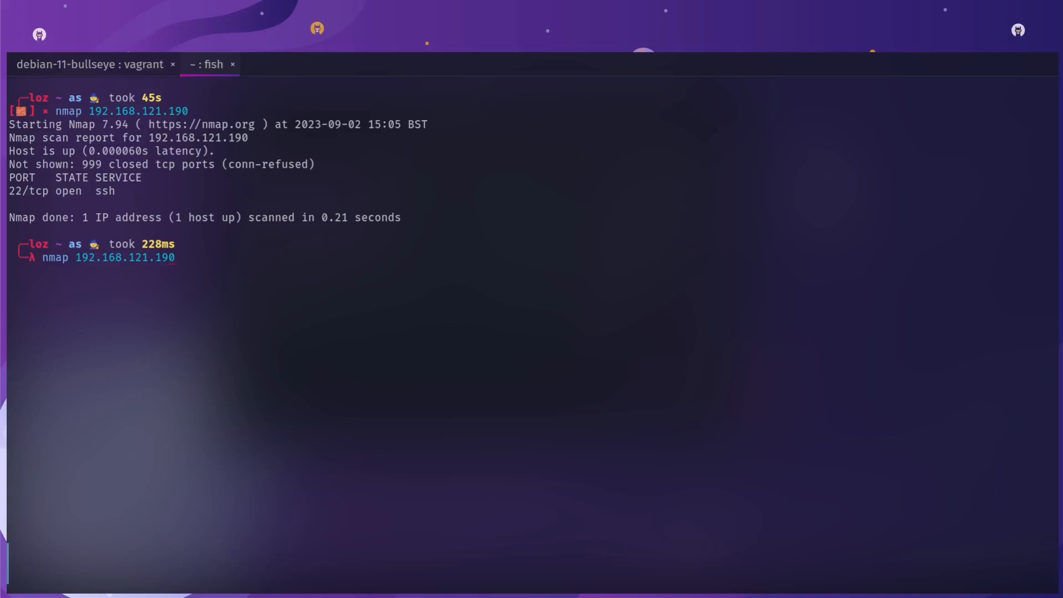
{"action": "type", "text": "-p-"}
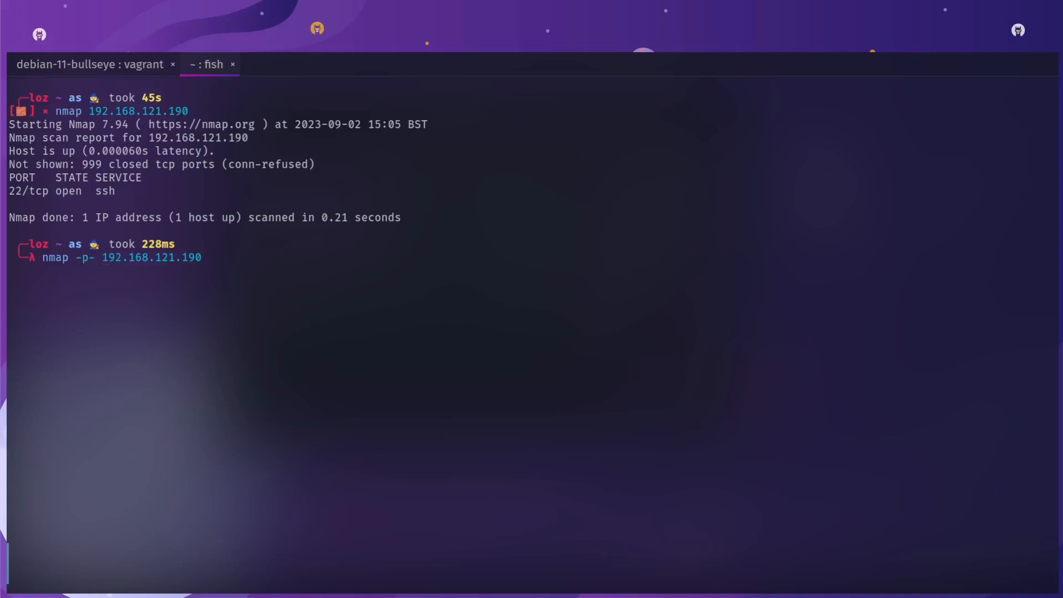
Run full-port and -sV scans, revealing OpenSSH 8.4p1 on 22 and filtered mongod on 27017.
{"action": "key", "text": "Return"}
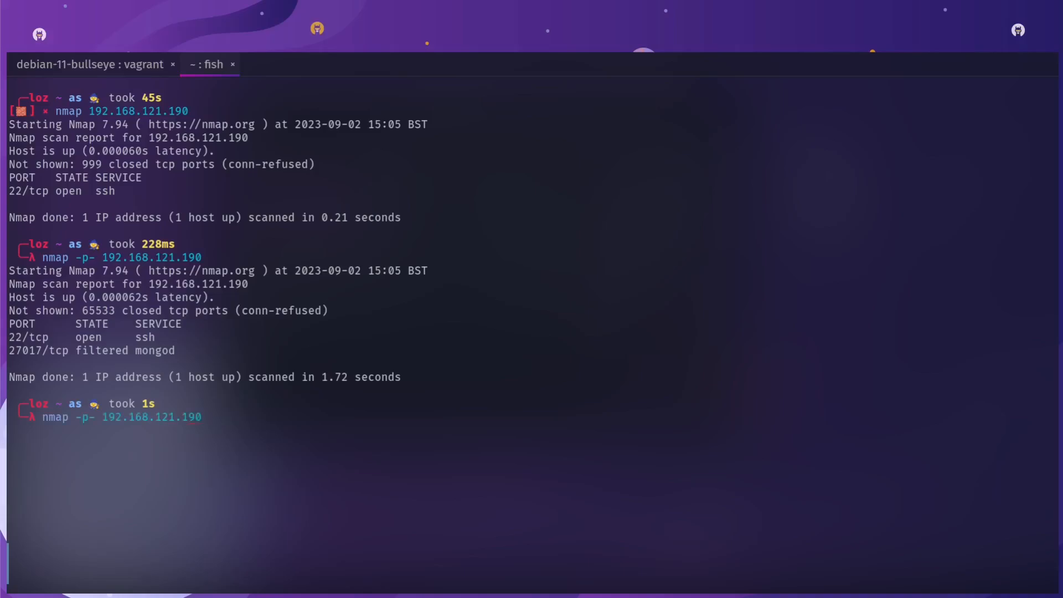
{"action": "type", "text": " -sV"}
{"action": "key", "text": "Return"}
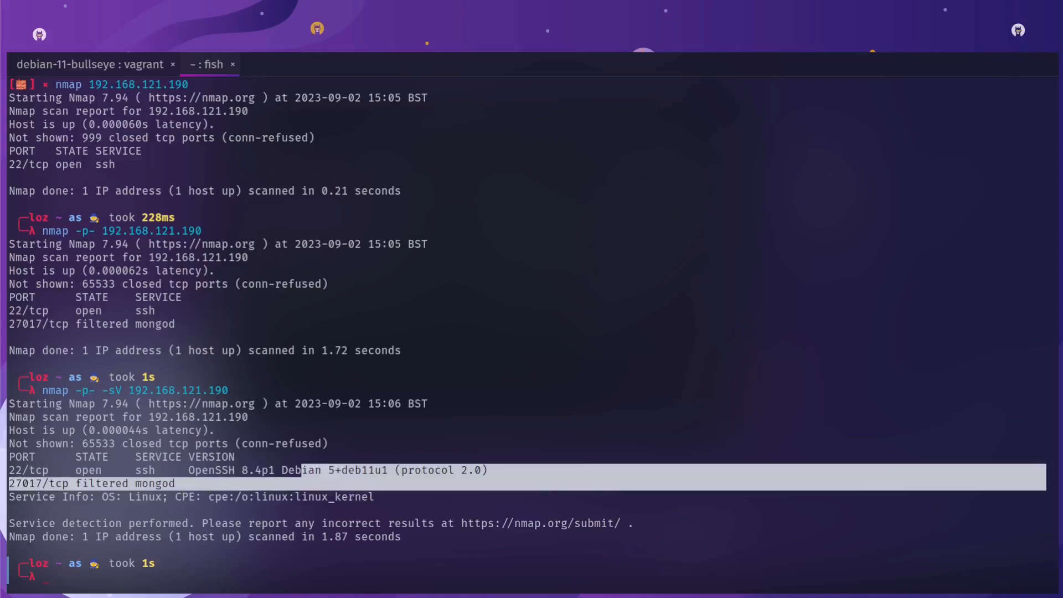
{"action": "double_click", "coordinate": [301, 470]}
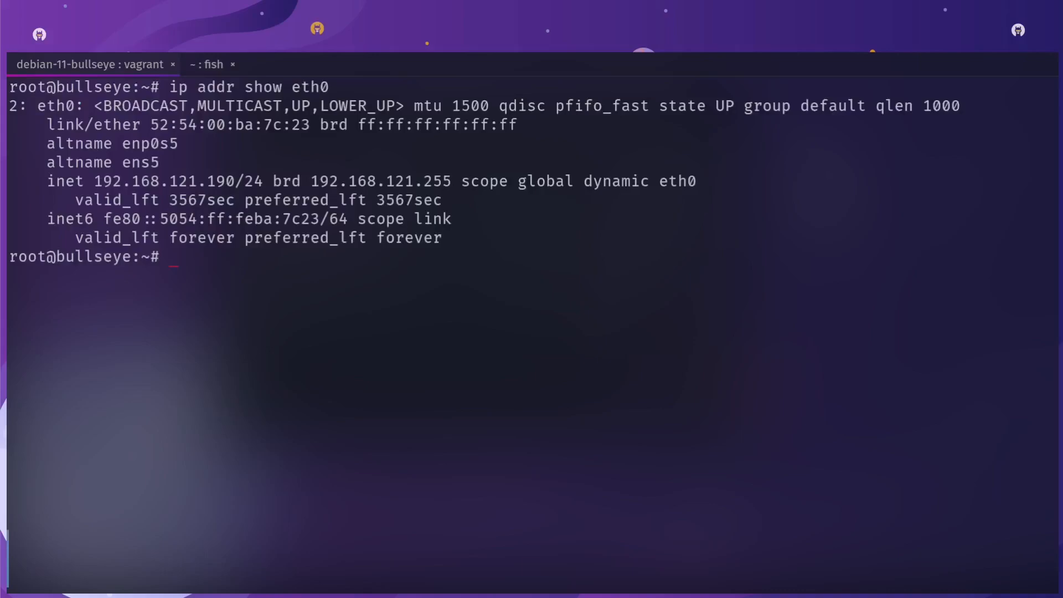
Clear the screen and run ss -lntp, showing mongod on 0.0.0.0:27017 beside sshd on 22.
{"action": "key", "text": "ctrl+l"}
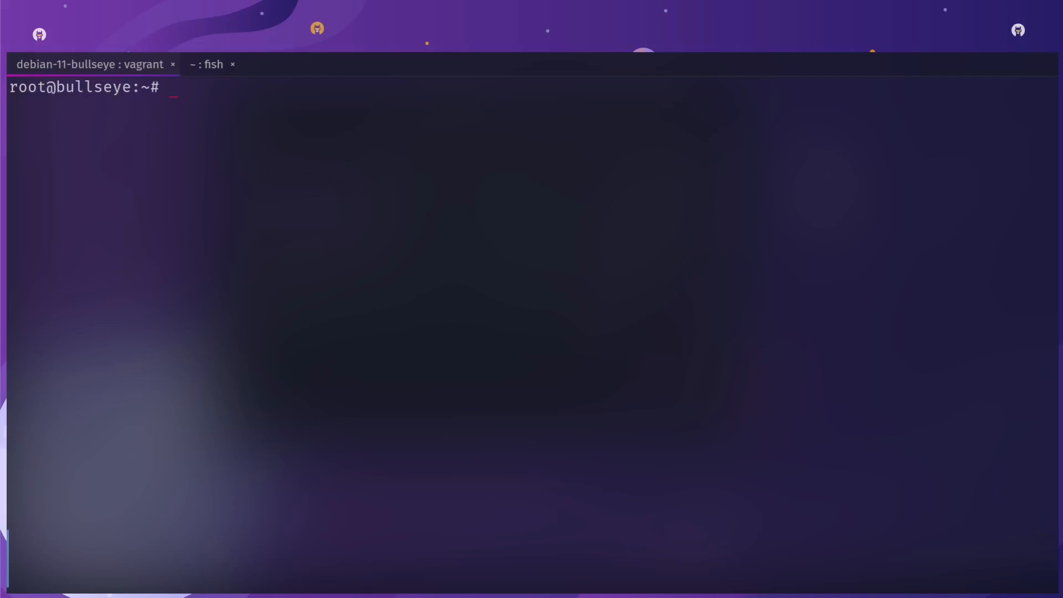
{"action": "key", "text": "Return"}
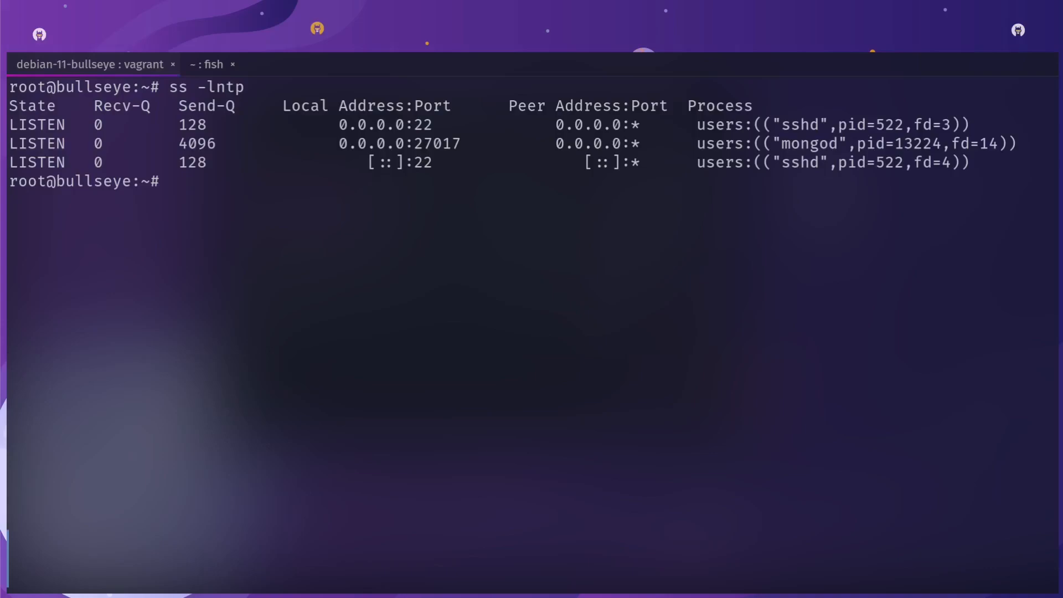
Highlight mongod's 0.0.0.0 address and list the VM's network interfaces with ip addr.
{"action": "double_click", "coordinate": [373, 143]}
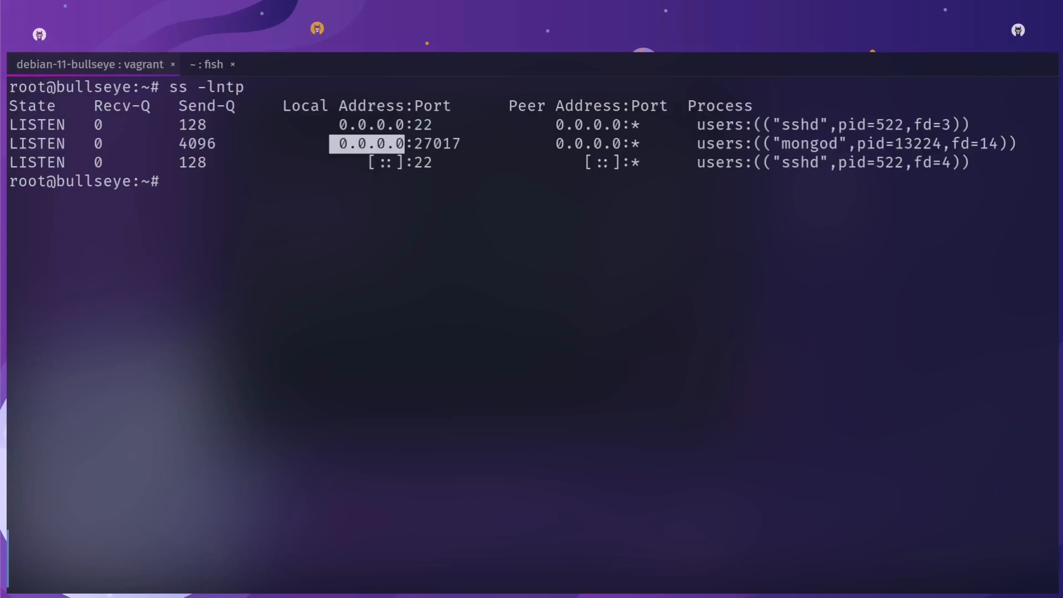
{"action": "type", "text": "ip ad"}
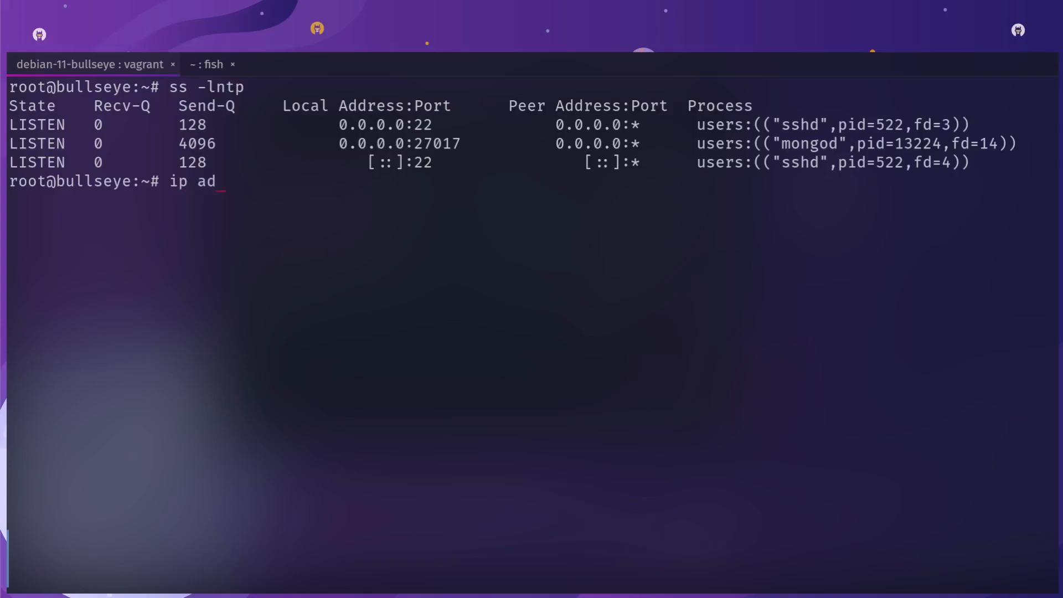
{"action": "key", "text": "Return"}
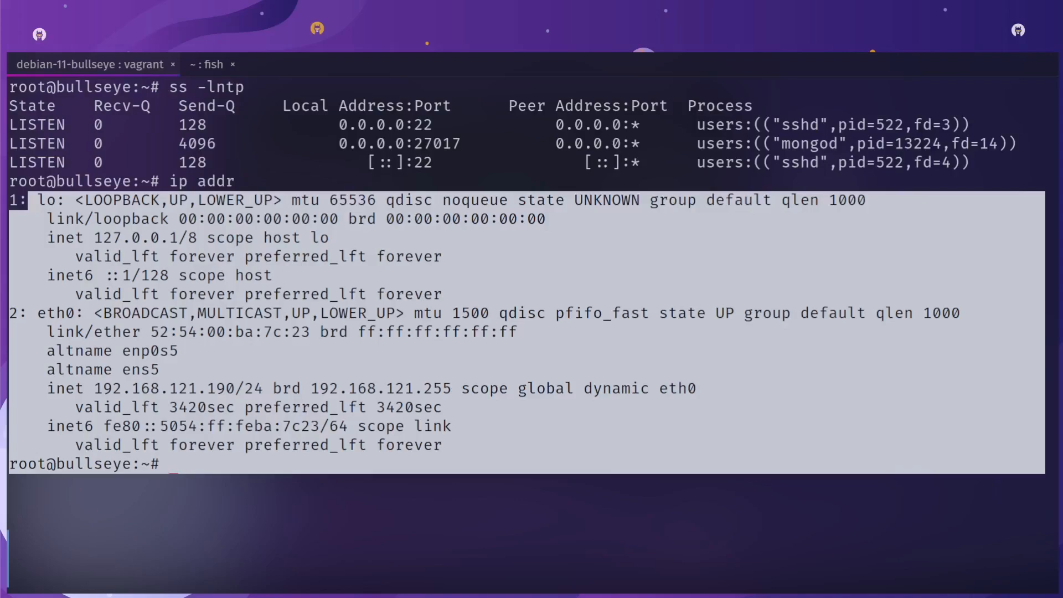
Highlight 0.0.0.0:27017 and list iptables rules, showing 14 non-localhost packets dropped to 27017.
{"action": "double_click", "coordinate": [56, 313]}
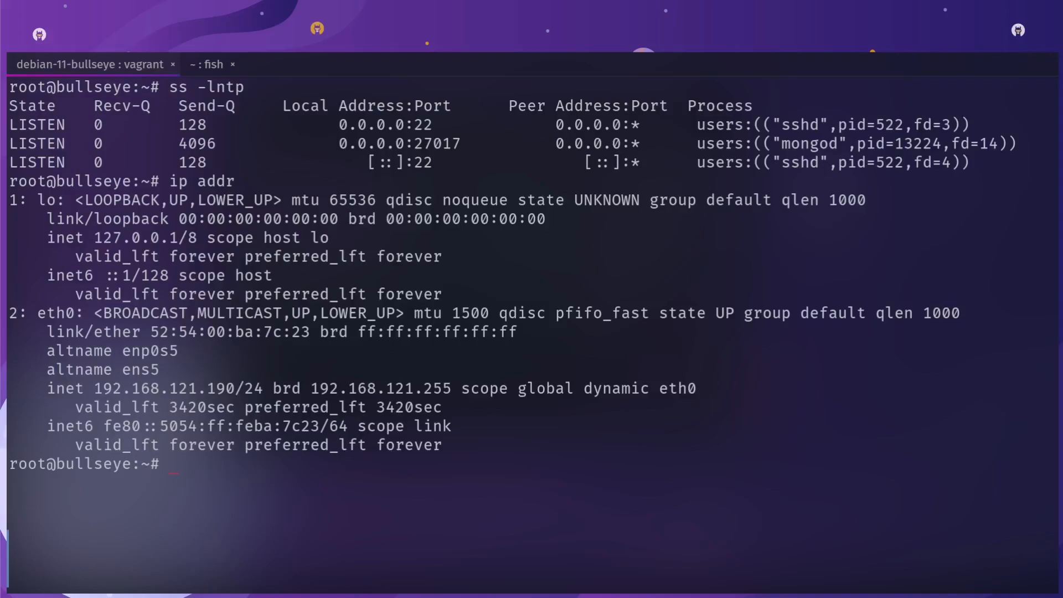
{"action": "double_click", "coordinate": [399, 143]}
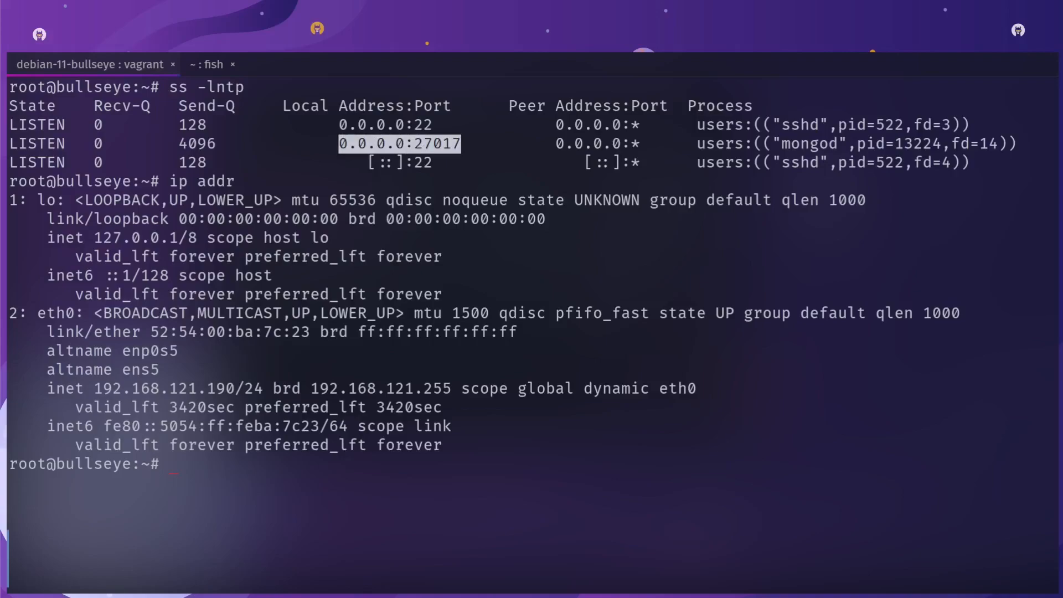
{"action": "type", "text": "iptalb"}
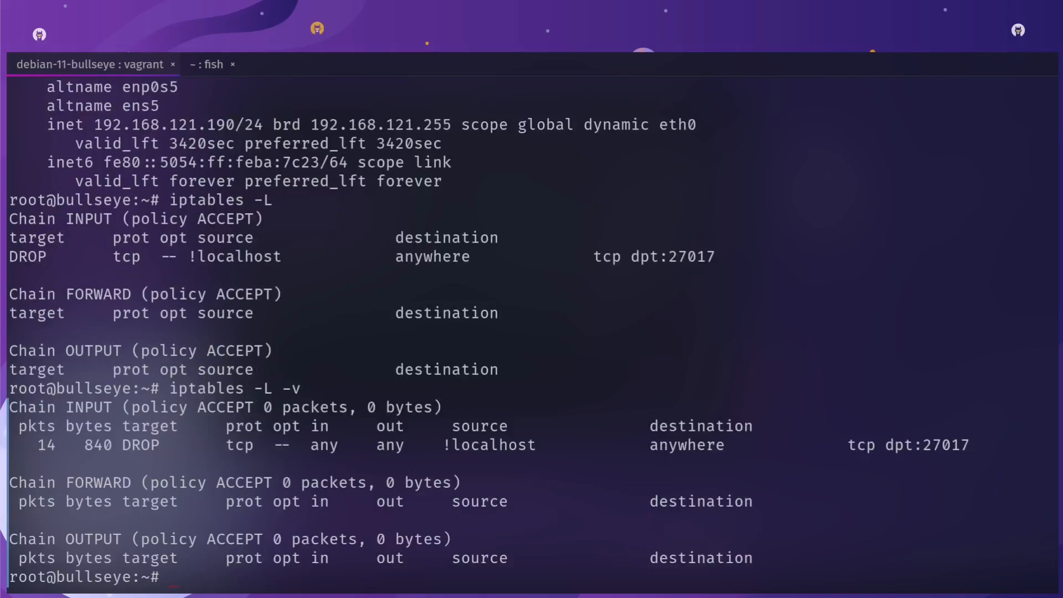
Recheck iptables -L -v in the VM session, where the 27017 DROP rule now counts 17 packets.
{"action": "double_click", "coordinate": [97, 445]}
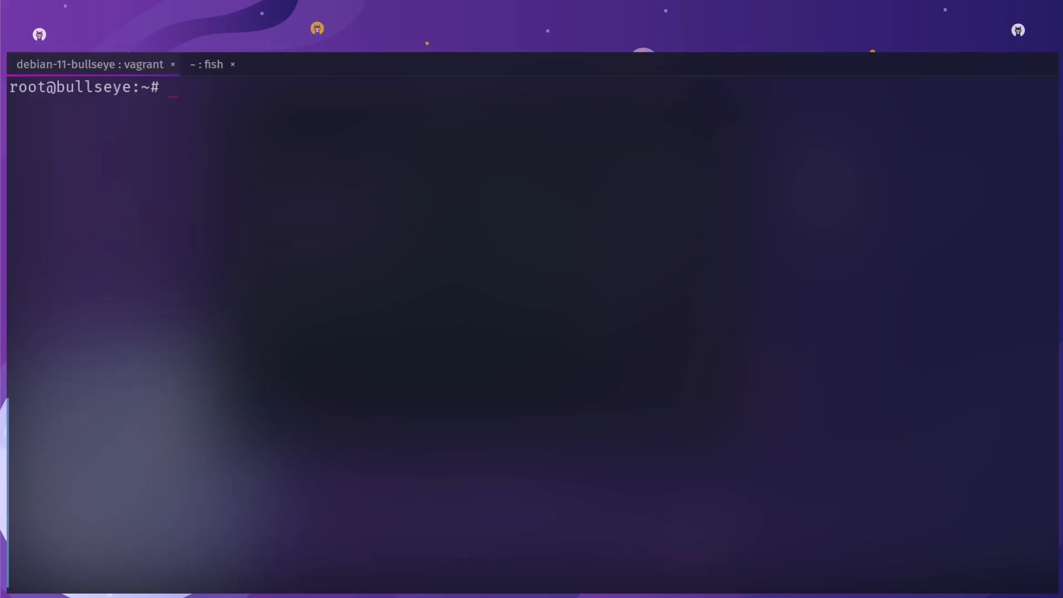
{"action": "left_click", "coordinate": [212, 63]}
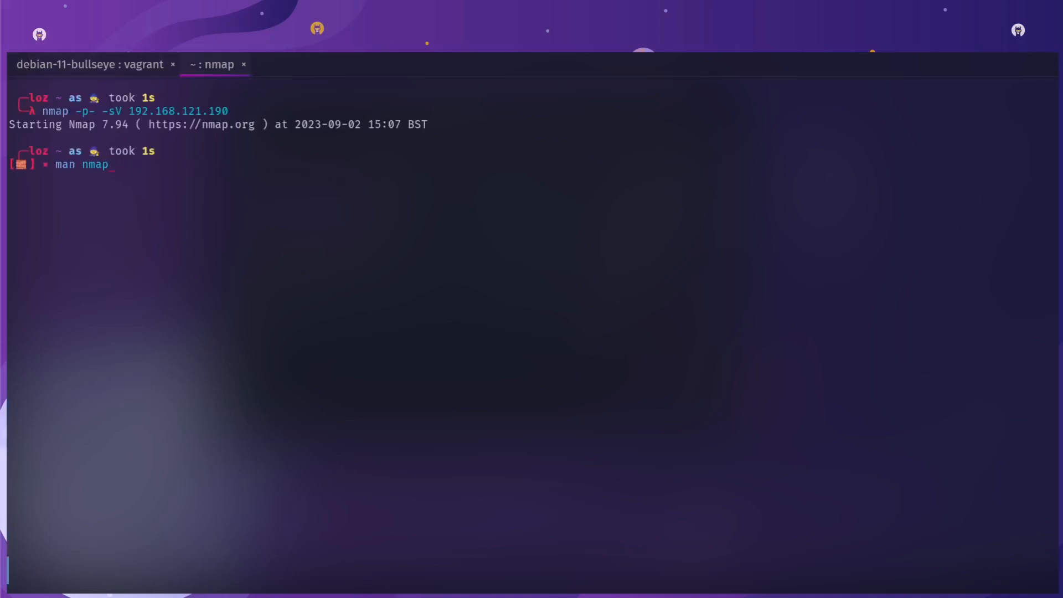
{"action": "left_click", "coordinate": [244, 64]}
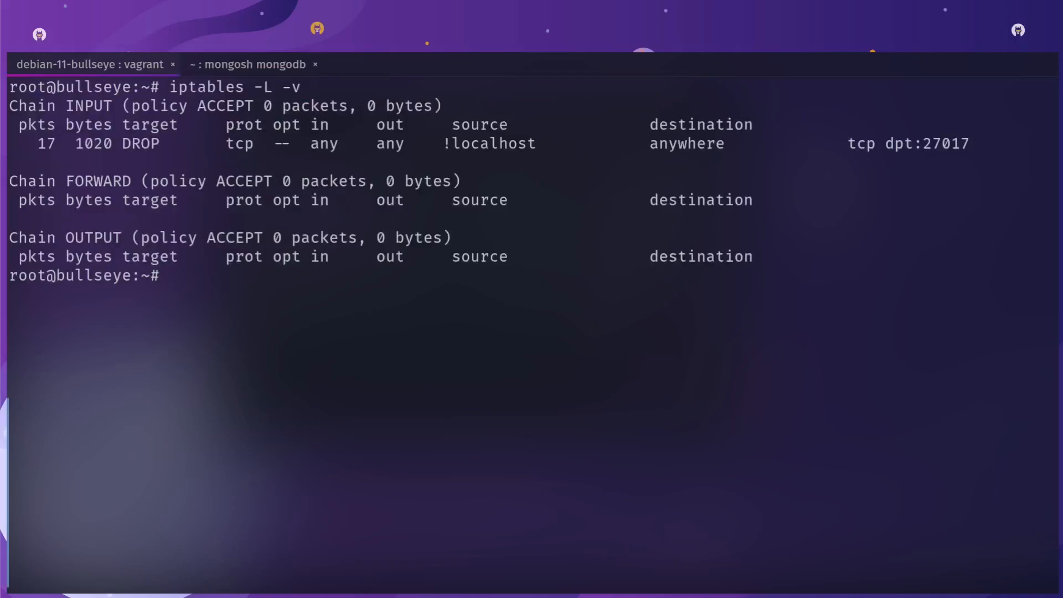
{"action": "double_click", "coordinate": [45, 144]}
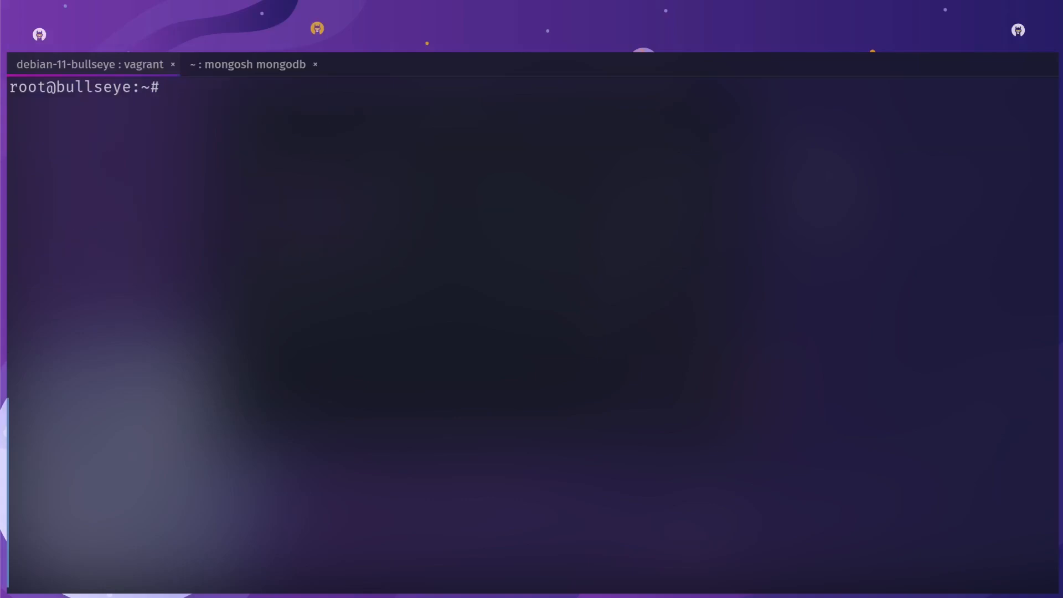
{"action": "left_click", "coordinate": [251, 64]}
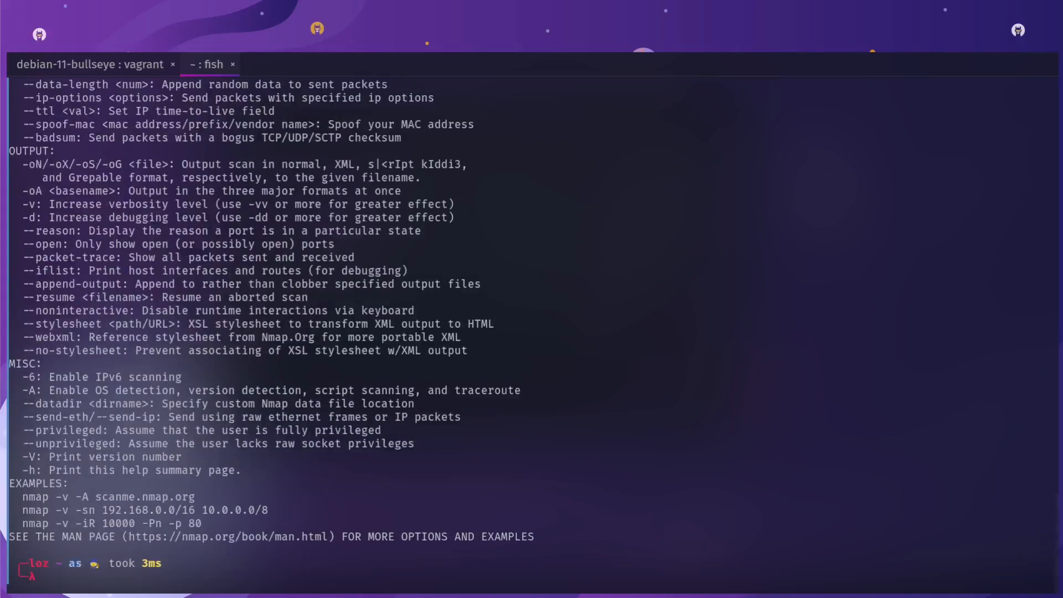
Scroll through nmap's help, reviewing scan technique, port specification and version detection options.
{"action": "scroll", "scroll_direction": "up", "scroll_amount": 3}
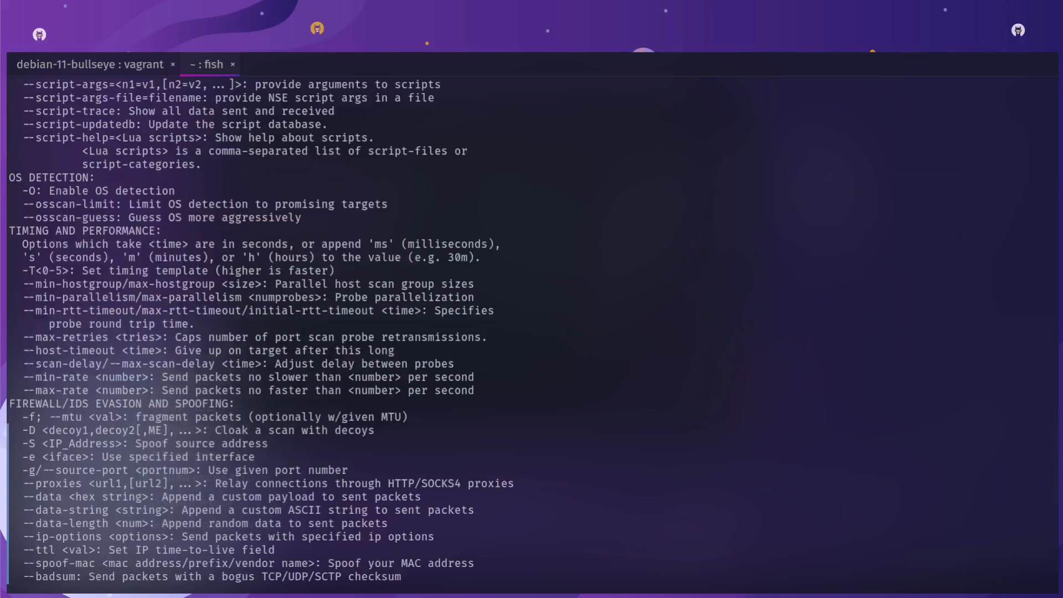
{"action": "scroll", "scroll_direction": "down", "scroll_amount": 3}
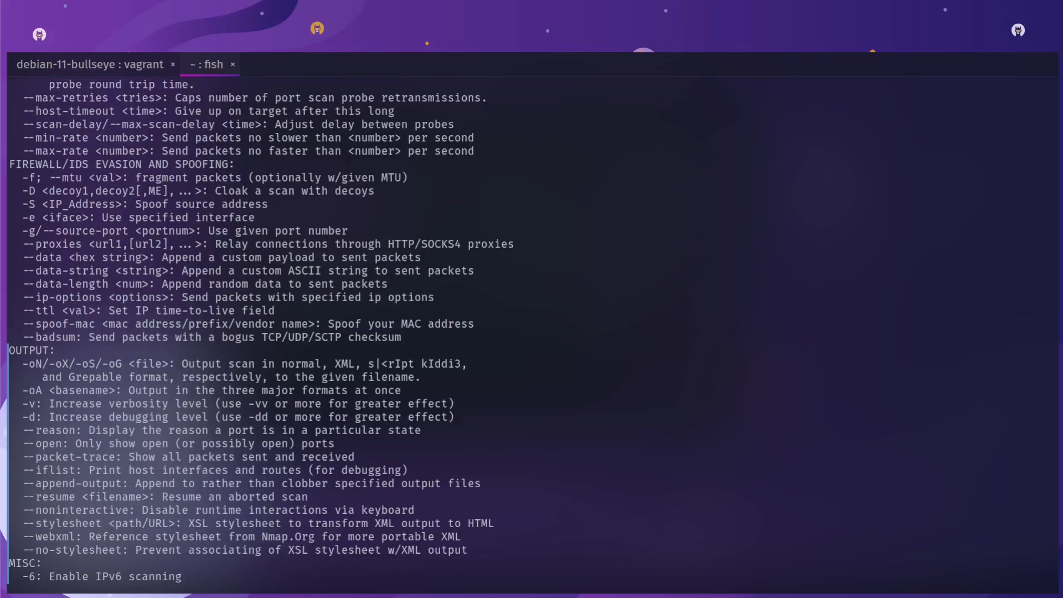
{"action": "scroll", "scroll_direction": "down", "scroll_amount": 3}
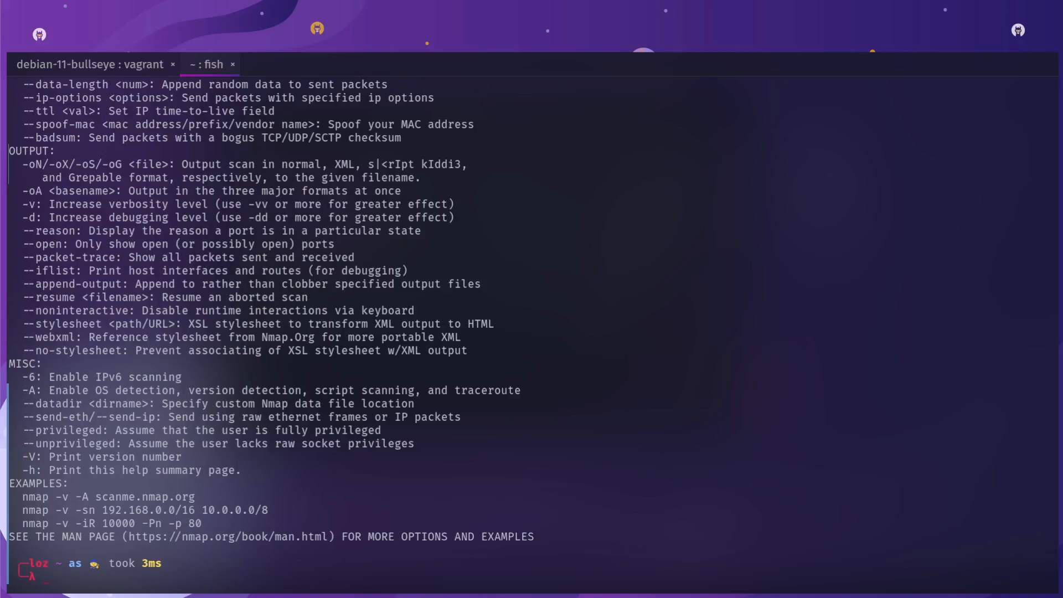
{"action": "scroll", "scroll_direction": "up", "scroll_amount": 3}
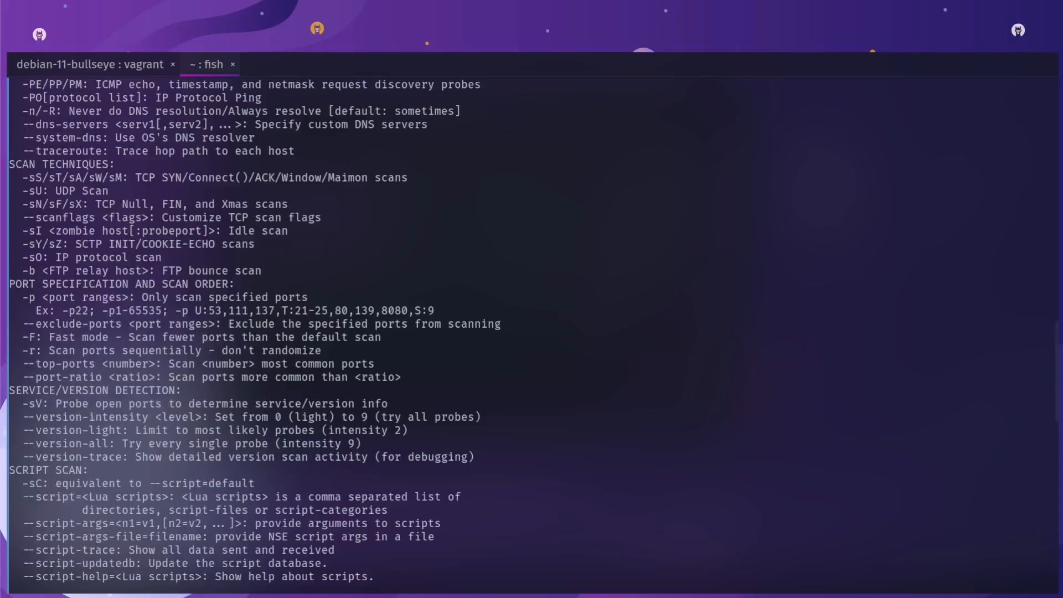